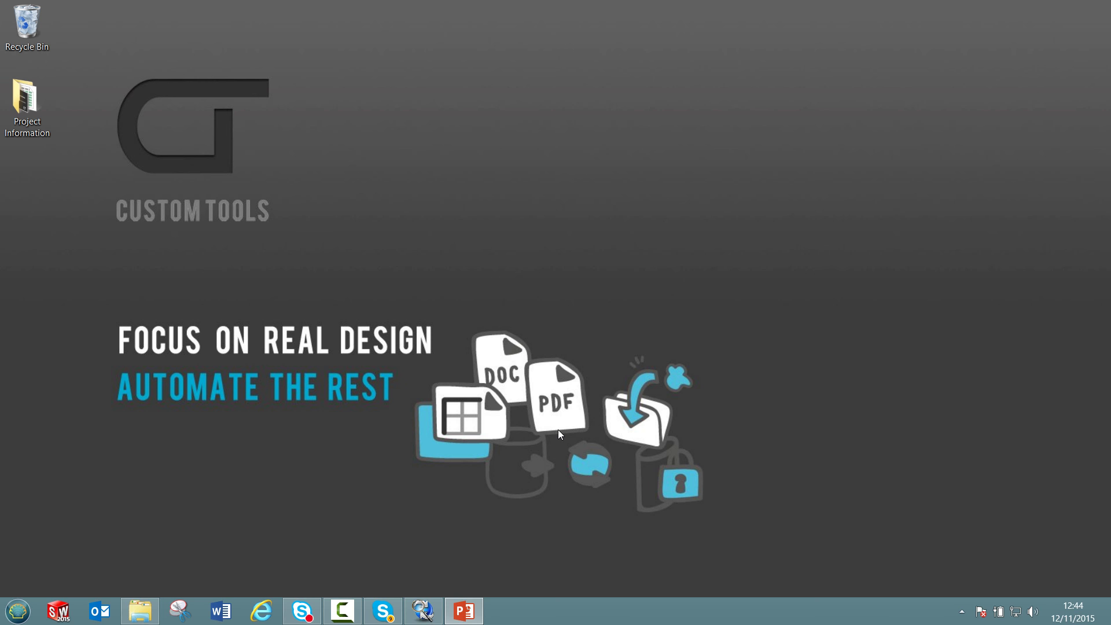
{"action": "mouse_move", "coordinate": [206, 146]}
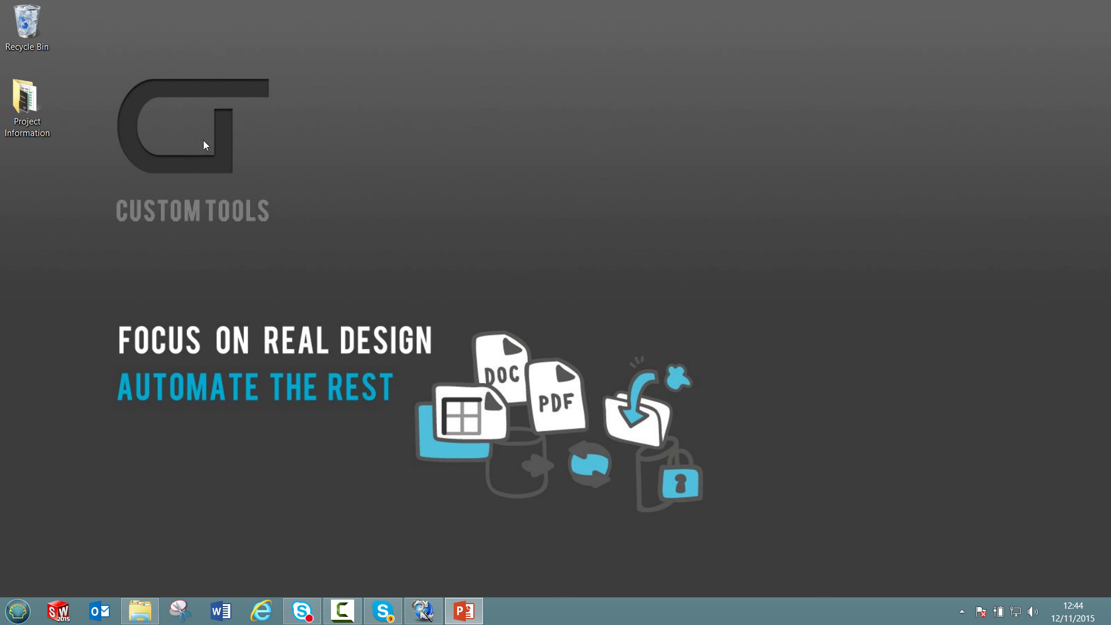
Copy the desktop Project Information folder contents and bring up paste options in the vault's 1234 folder.
{"action": "double_click", "coordinate": [28, 94]}
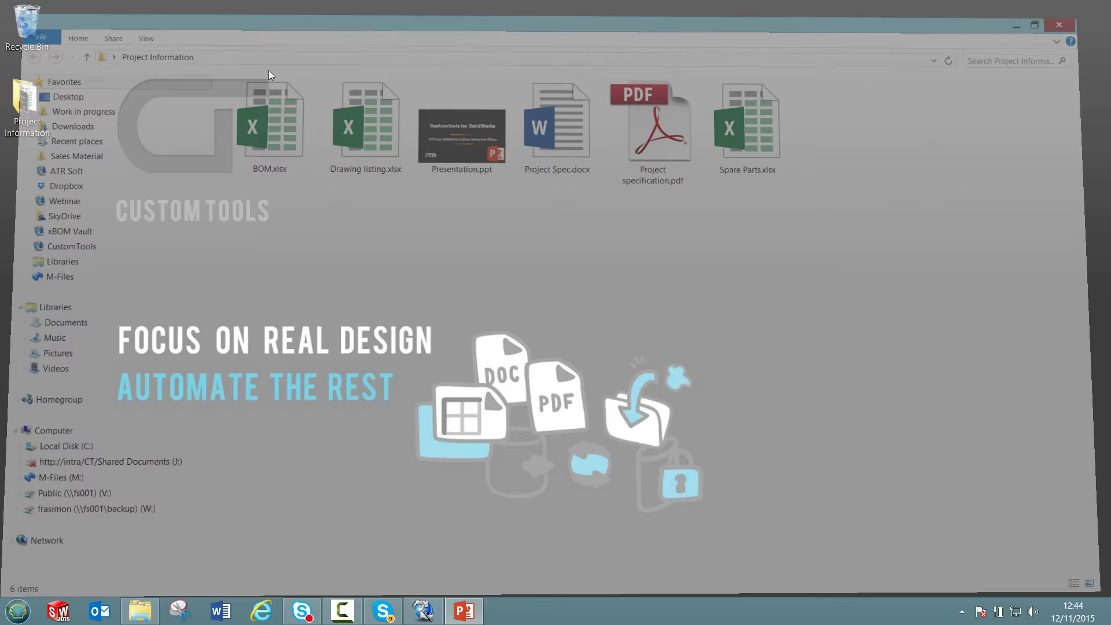
{"action": "right_click", "coordinate": [22, 104]}
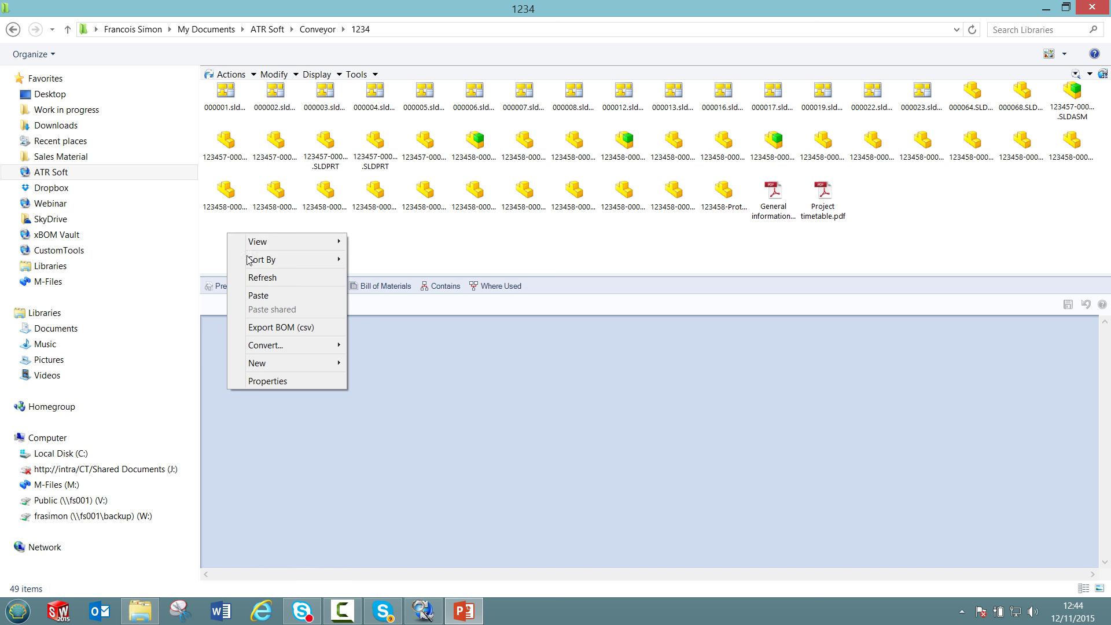
Paste the files and give the Office documents project name Conveyor and project number 1234.
{"action": "left_click", "coordinate": [268, 299]}
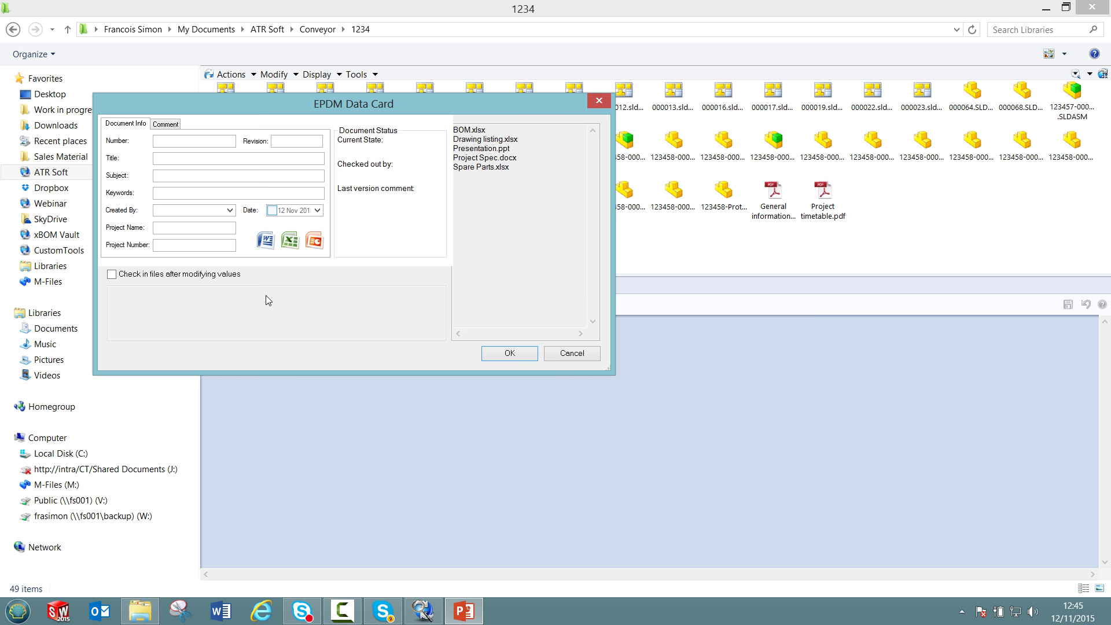
{"action": "left_click", "coordinate": [192, 228]}
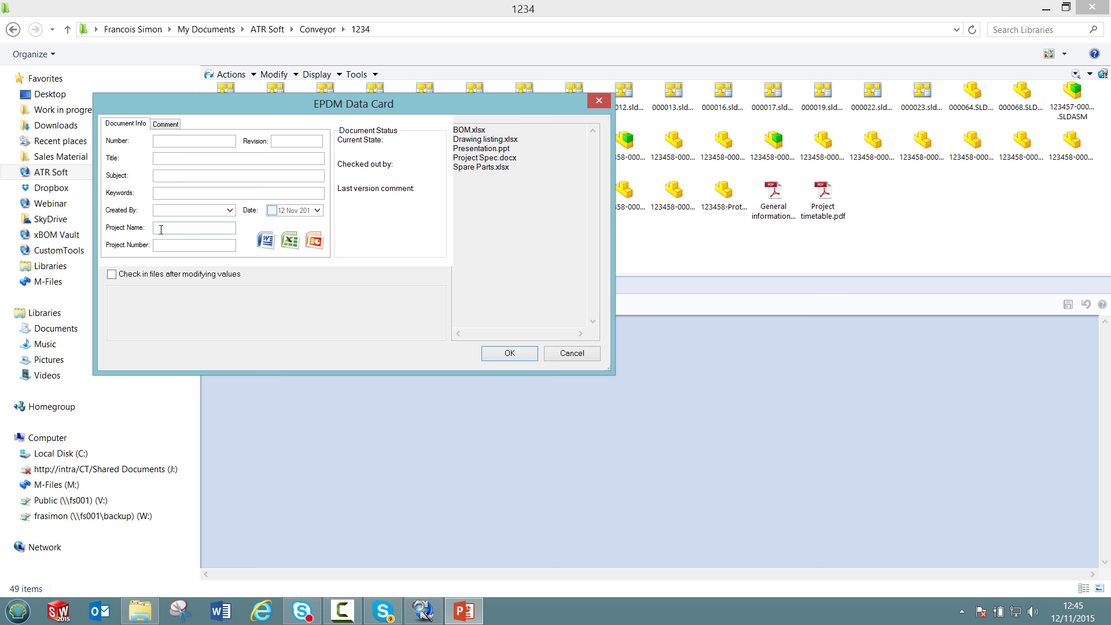
{"action": "left_click", "coordinate": [173, 227]}
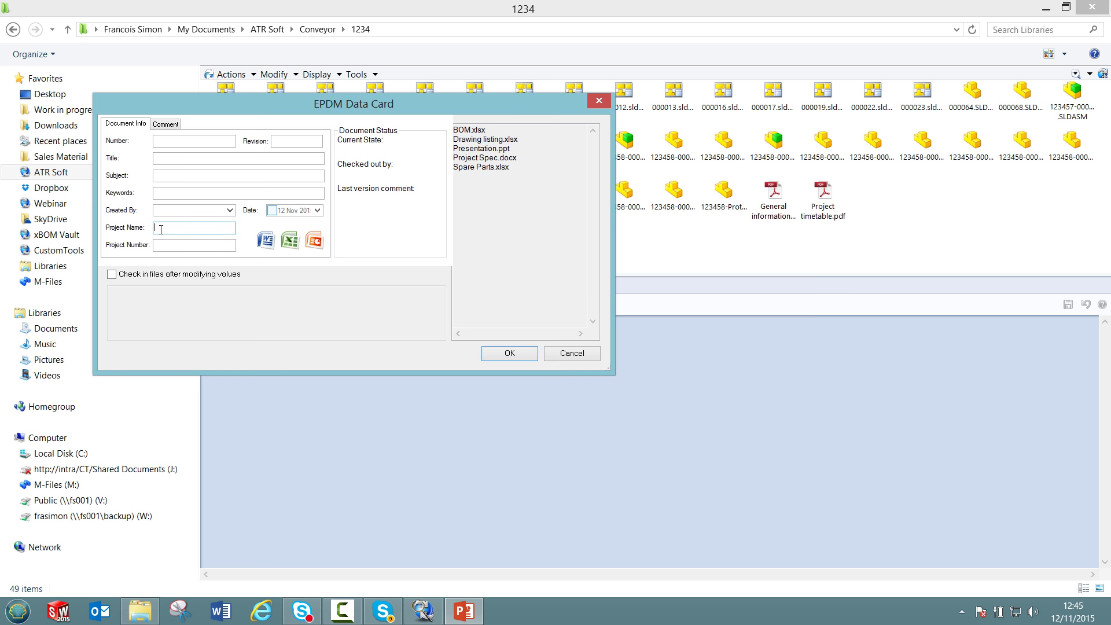
{"action": "type", "text": "Conveyor"}
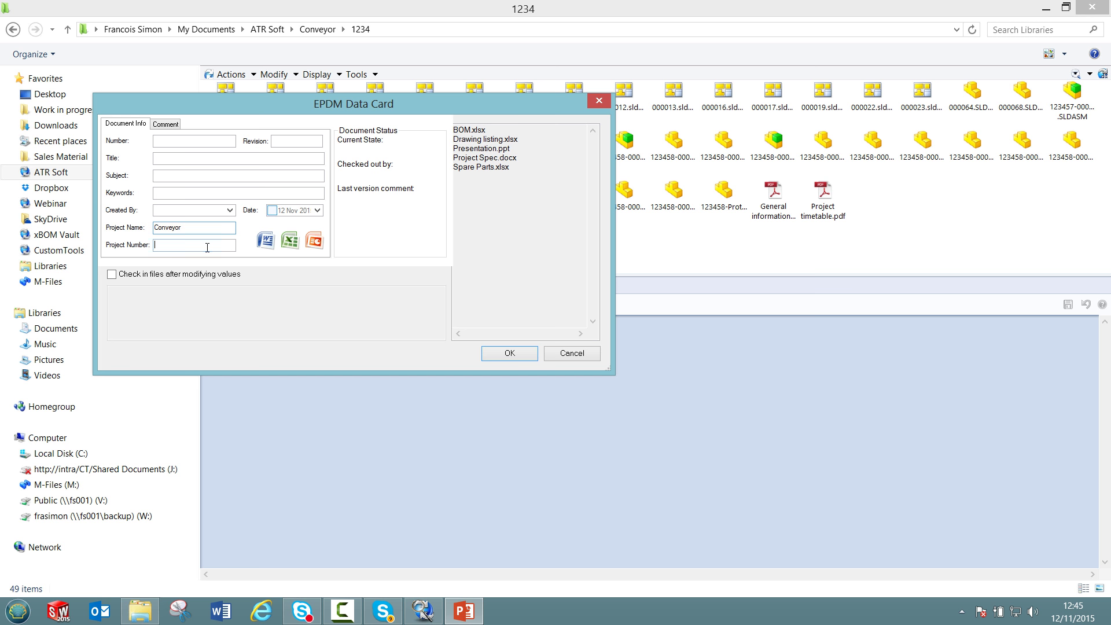
{"action": "type", "text": "1234"}
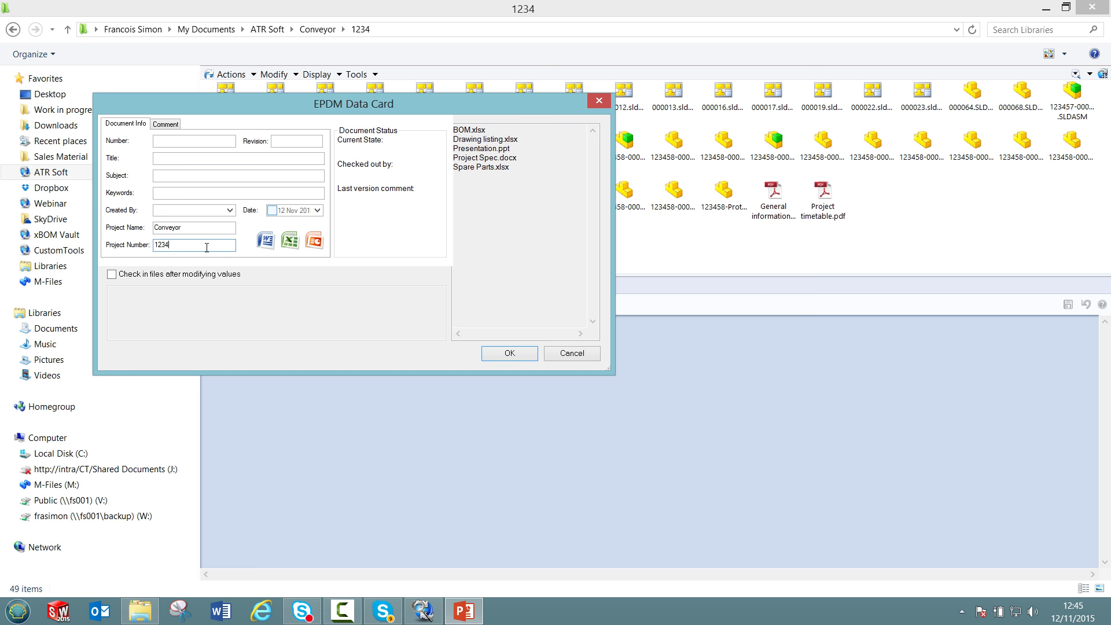
Set the Office documents to check in with the comment 'Adding project information'.
{"action": "left_click", "coordinate": [111, 274]}
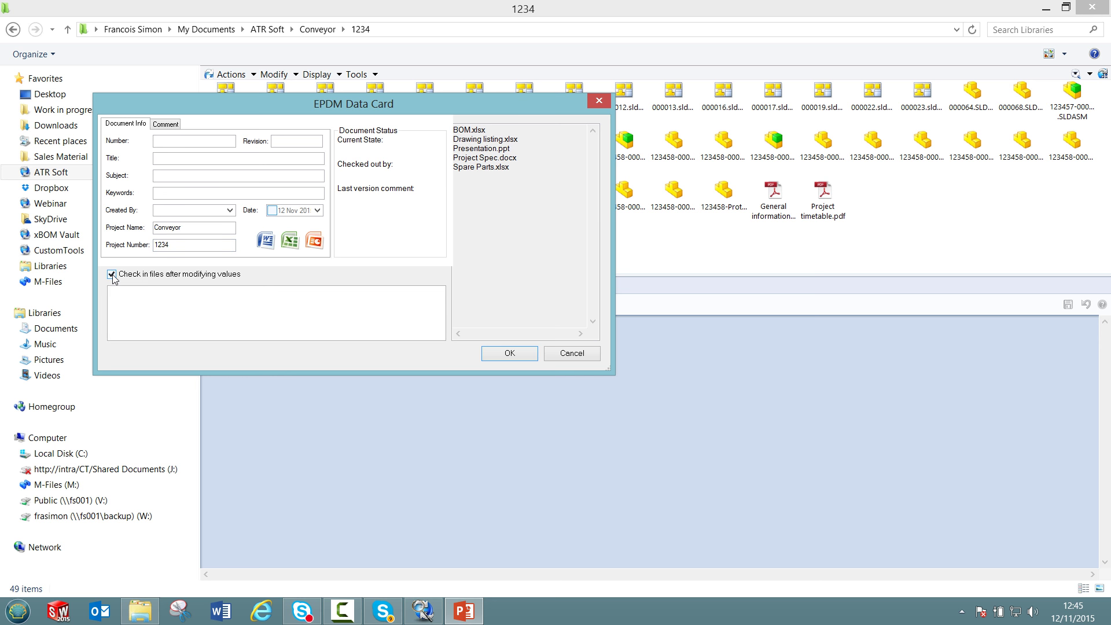
{"action": "left_click", "coordinate": [145, 311]}
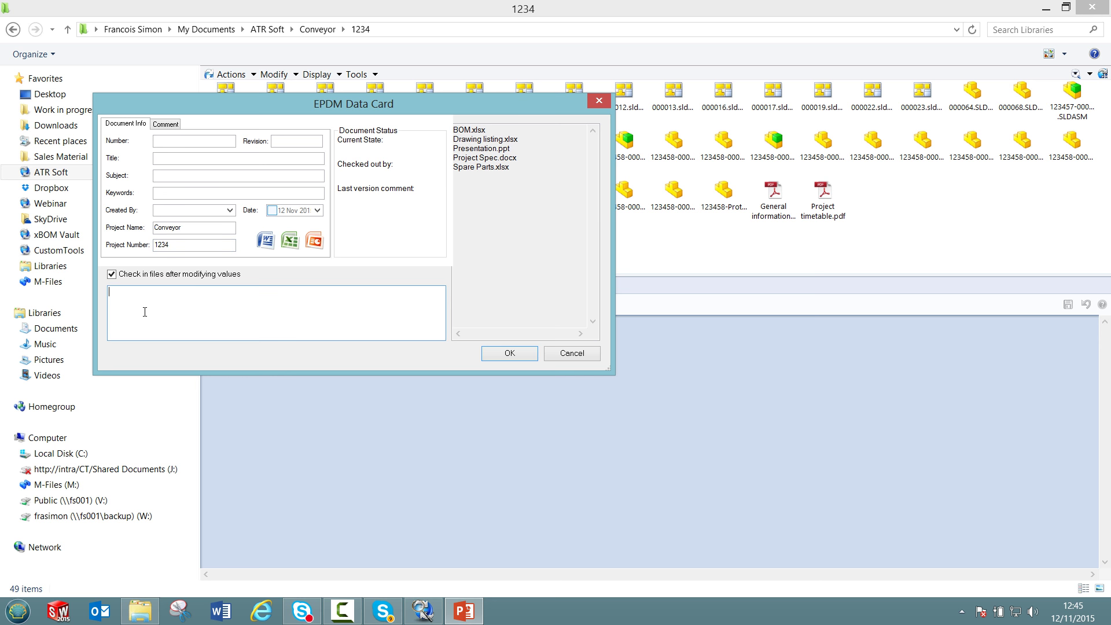
{"action": "type", "text": "Adding project information"}
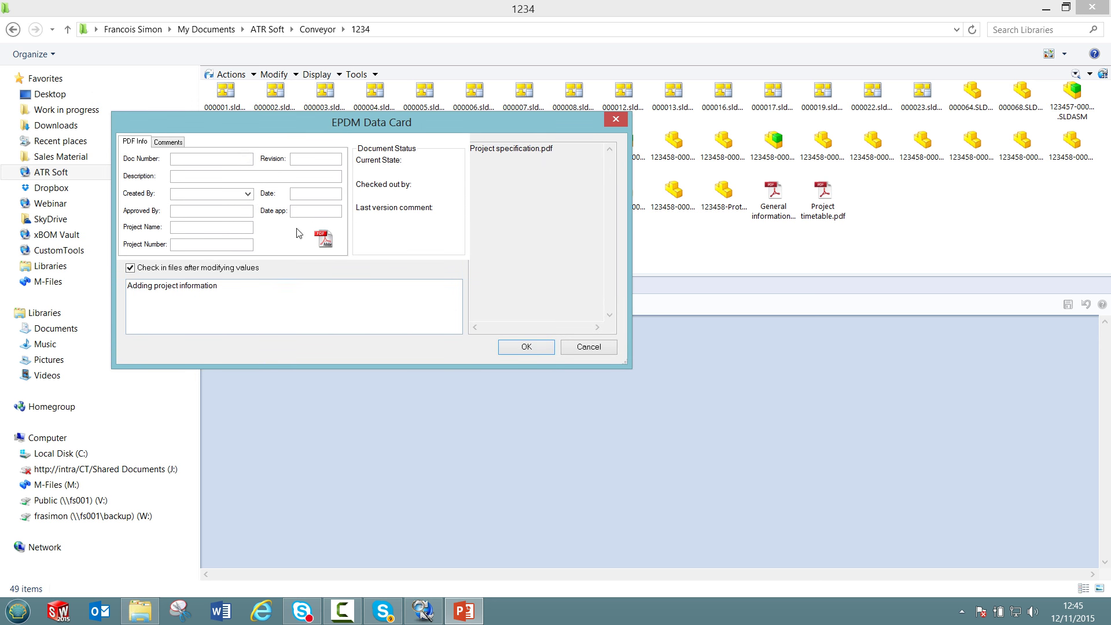
Give Project specification.pdf project name Conveyor and project number 1234 in its data card.
{"action": "left_click", "coordinate": [210, 226]}
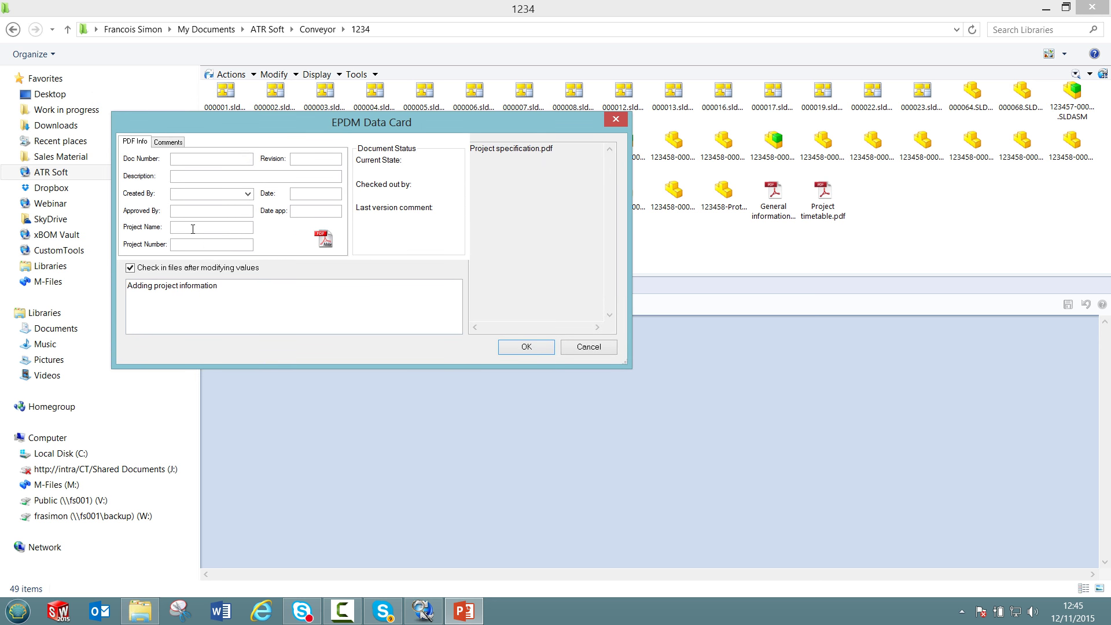
{"action": "left_click", "coordinate": [211, 226]}
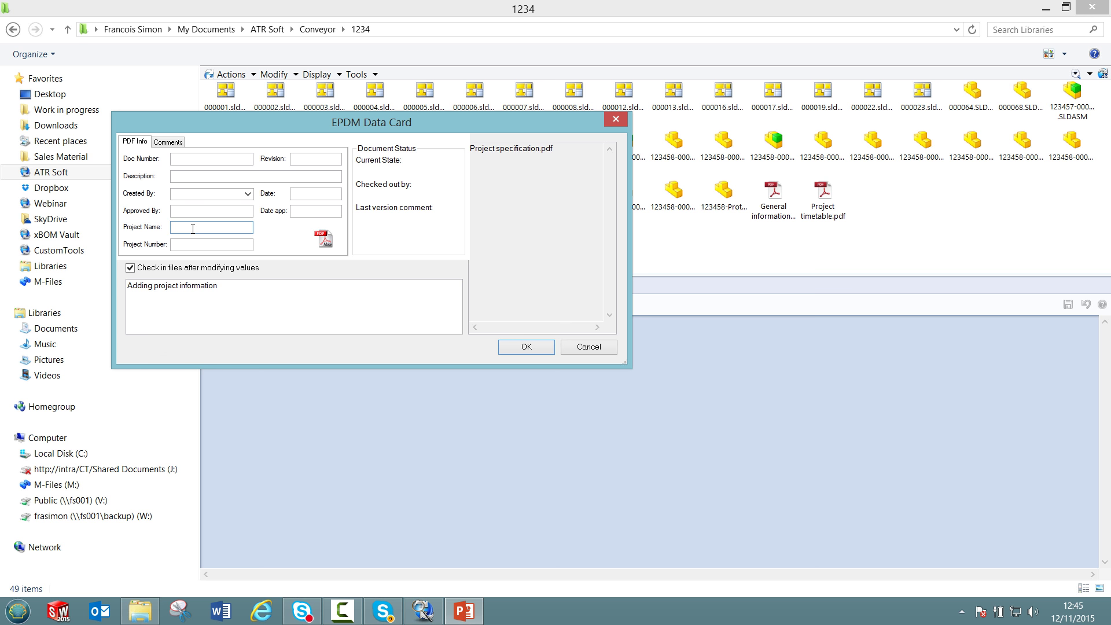
{"action": "type", "text": "Conveyor"}
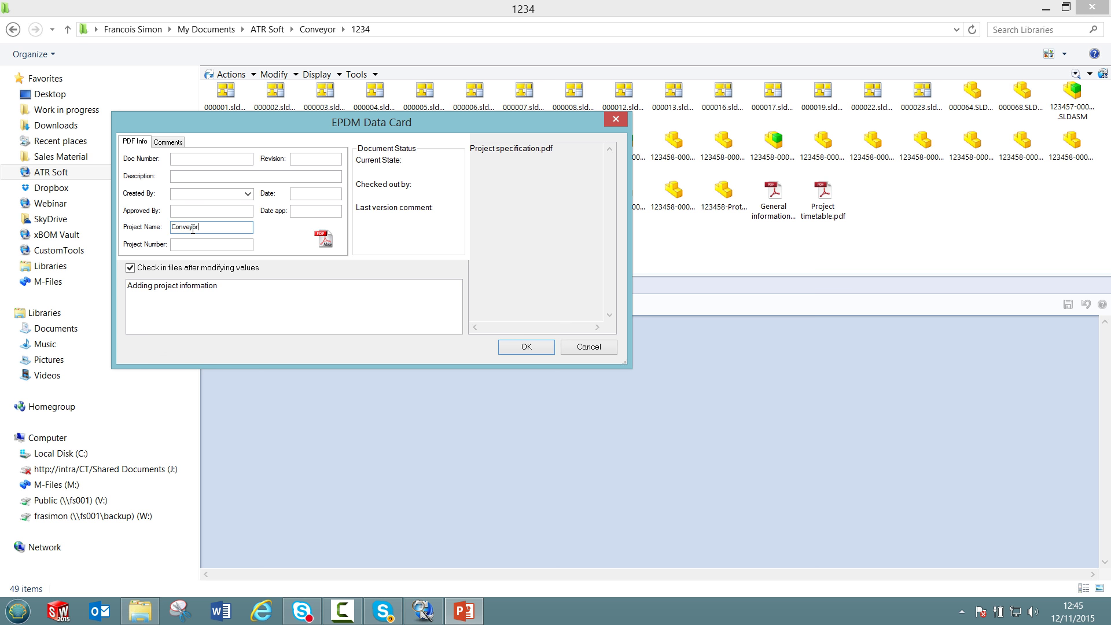
{"action": "type", "text": "1234"}
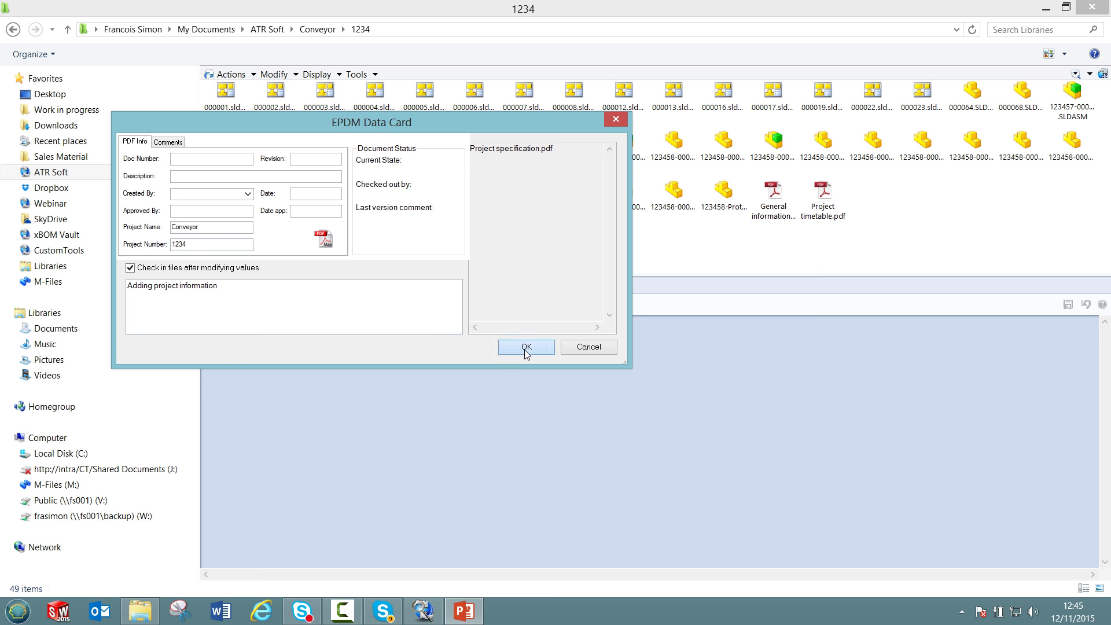
Confirm the PDF card, then review the data cards of BOM.xlsx, Drawing listing.xlsx and Project Spec.docx in Project Information.
{"action": "left_click", "coordinate": [525, 347]}
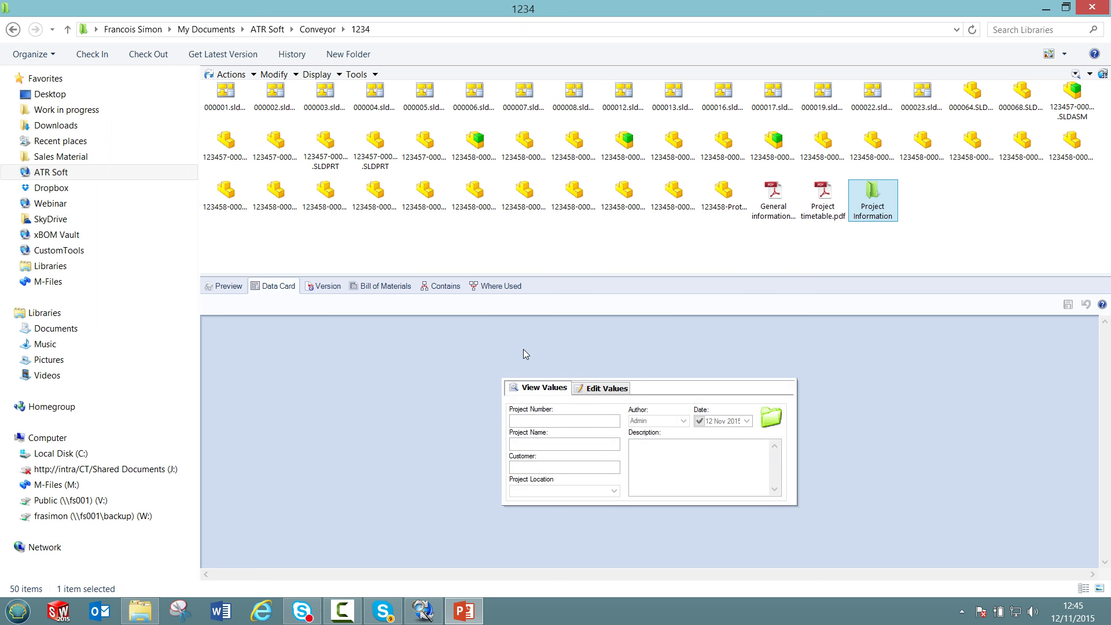
{"action": "mouse_move", "coordinate": [902, 190]}
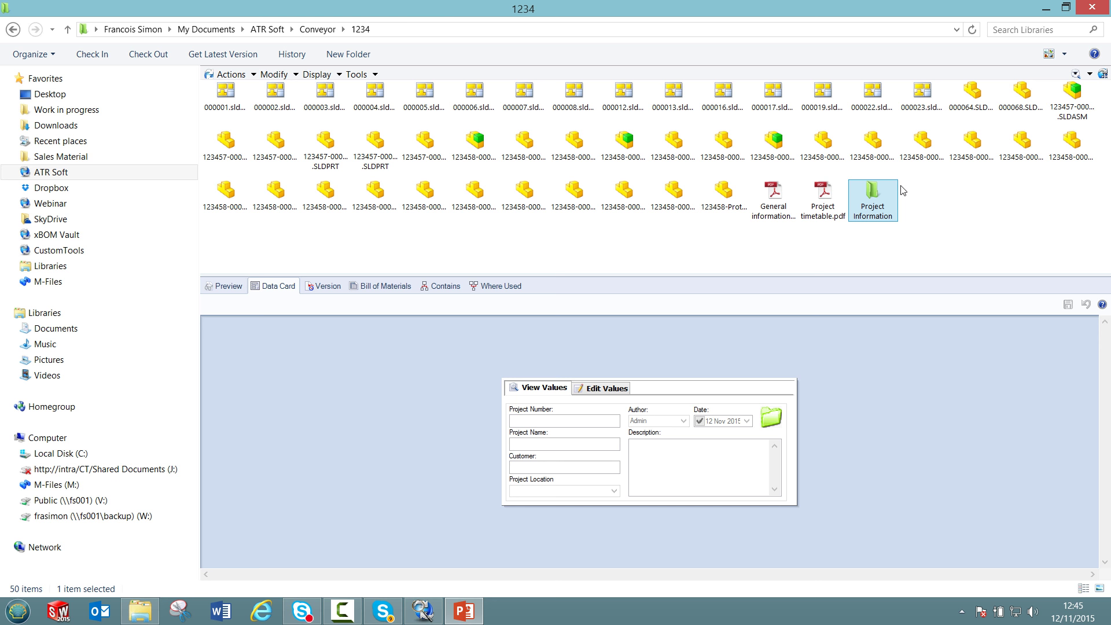
{"action": "double_click", "coordinate": [872, 194]}
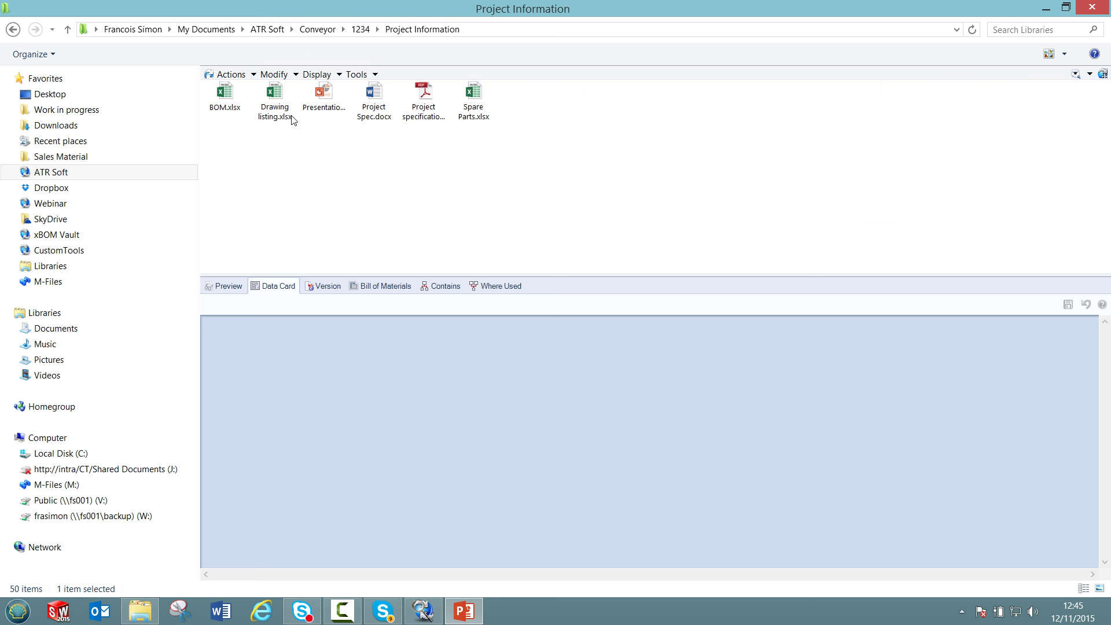
{"action": "right_click", "coordinate": [223, 92]}
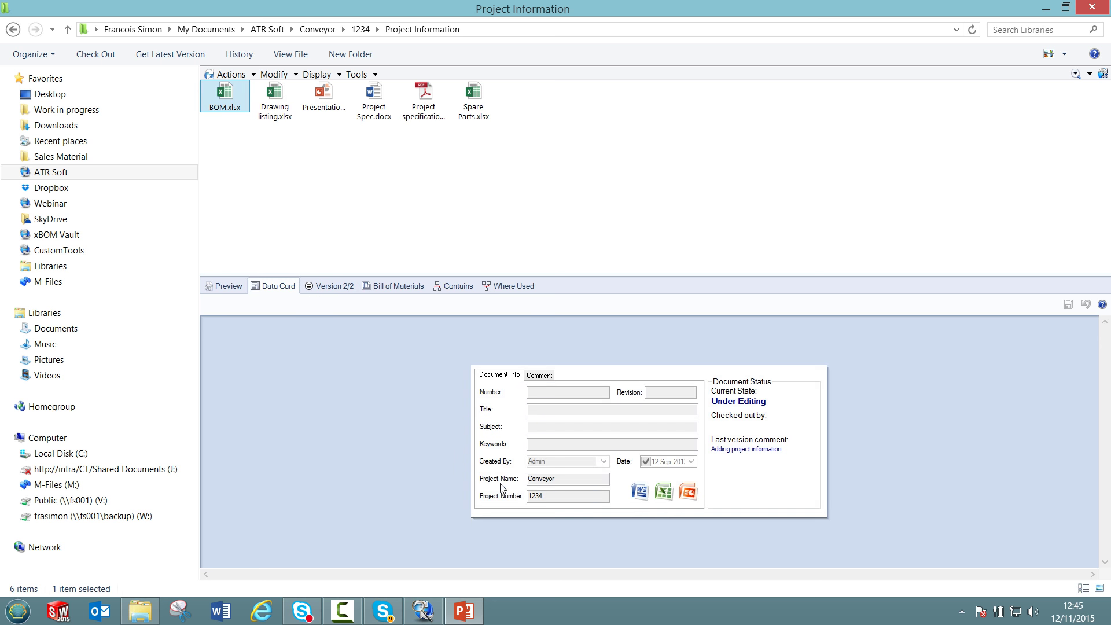
{"action": "left_click", "coordinate": [273, 93]}
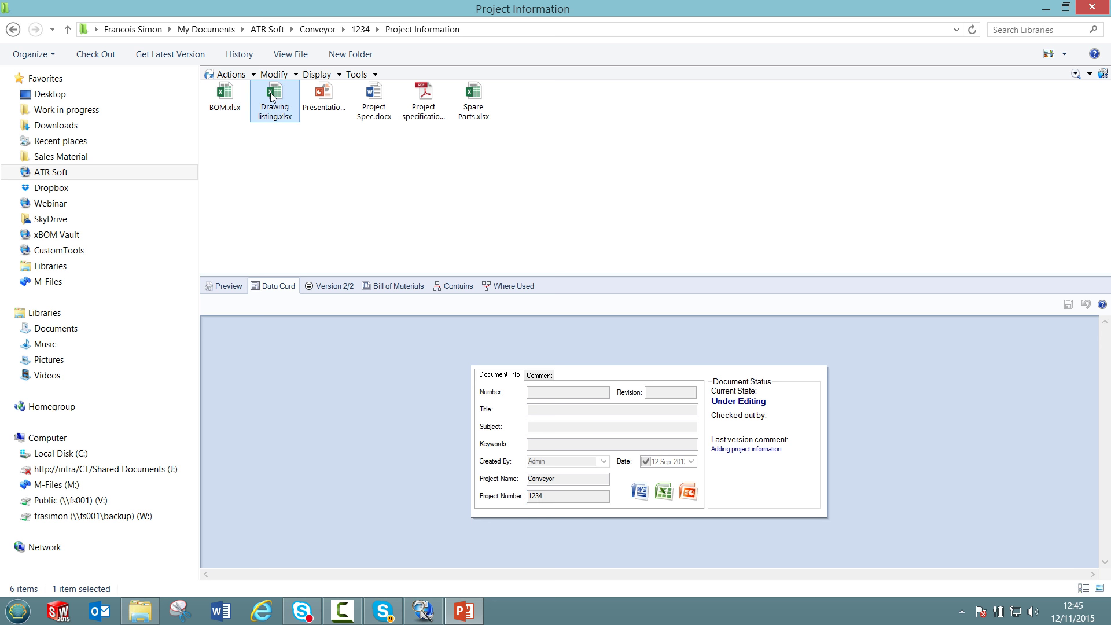
{"action": "left_click", "coordinate": [375, 95]}
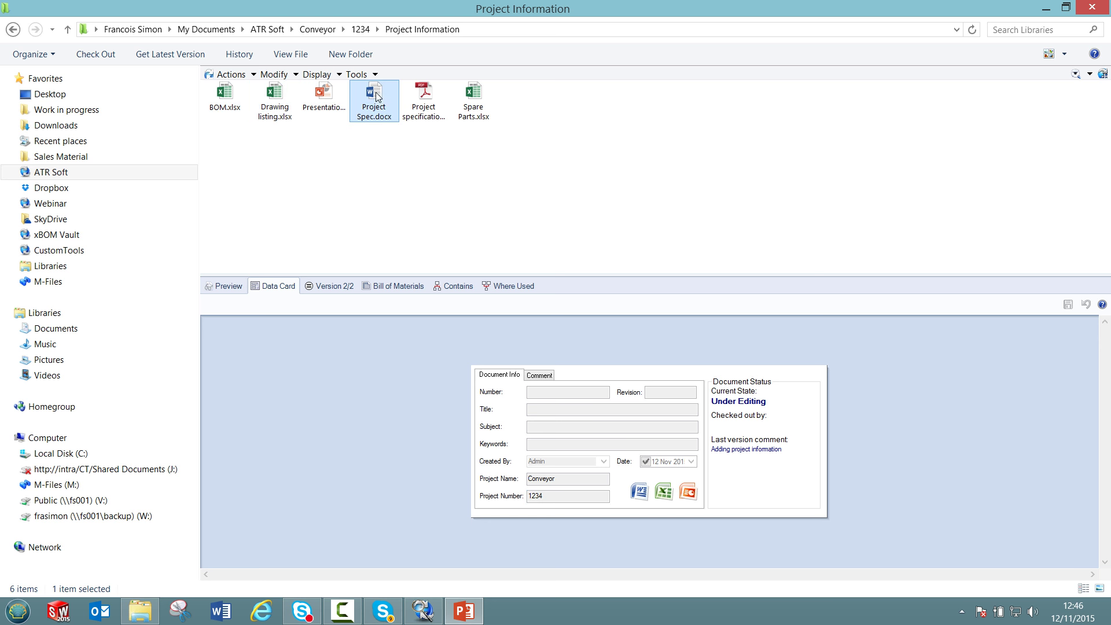
{"action": "left_click", "coordinate": [424, 95]}
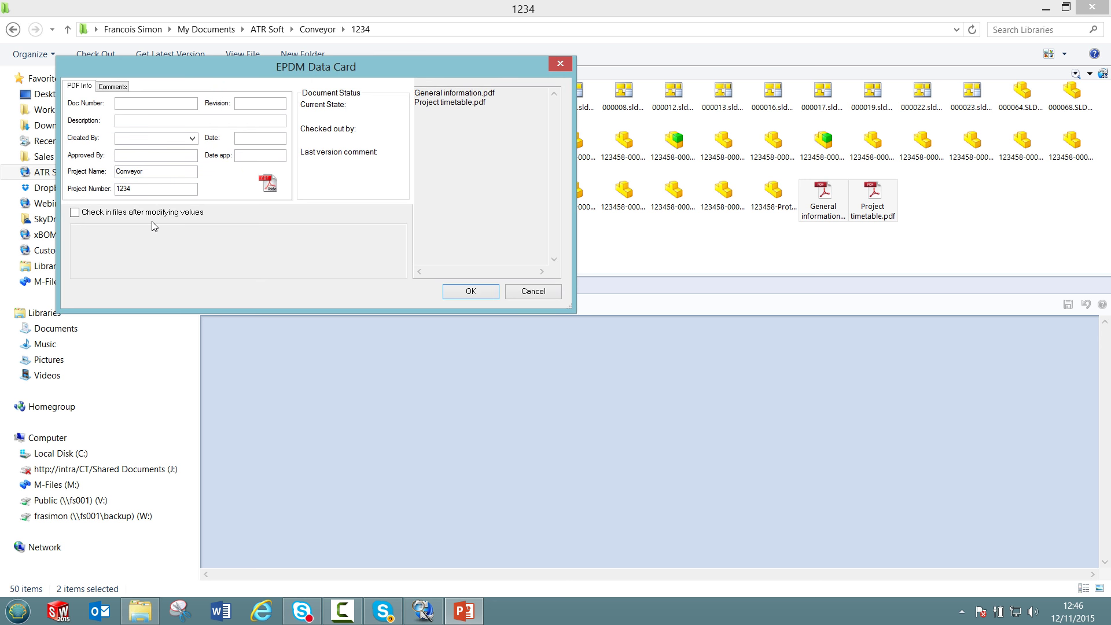
Set the two moved PDFs to check in with the comment 'Moving files to the right folder'.
{"action": "left_click", "coordinate": [74, 212]}
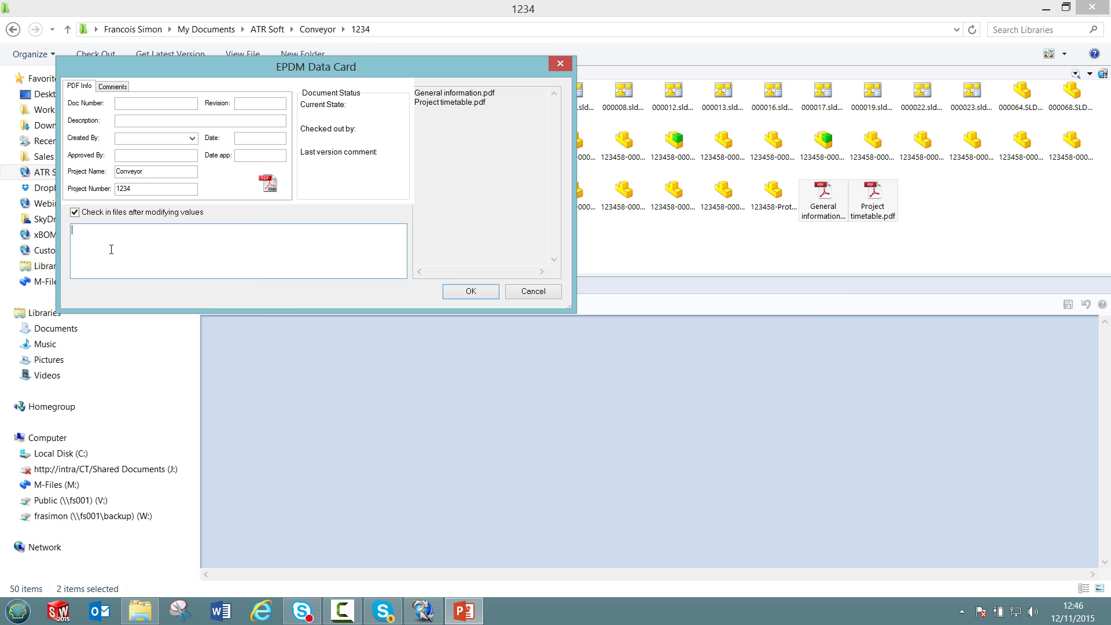
{"action": "type", "text": "Moving"}
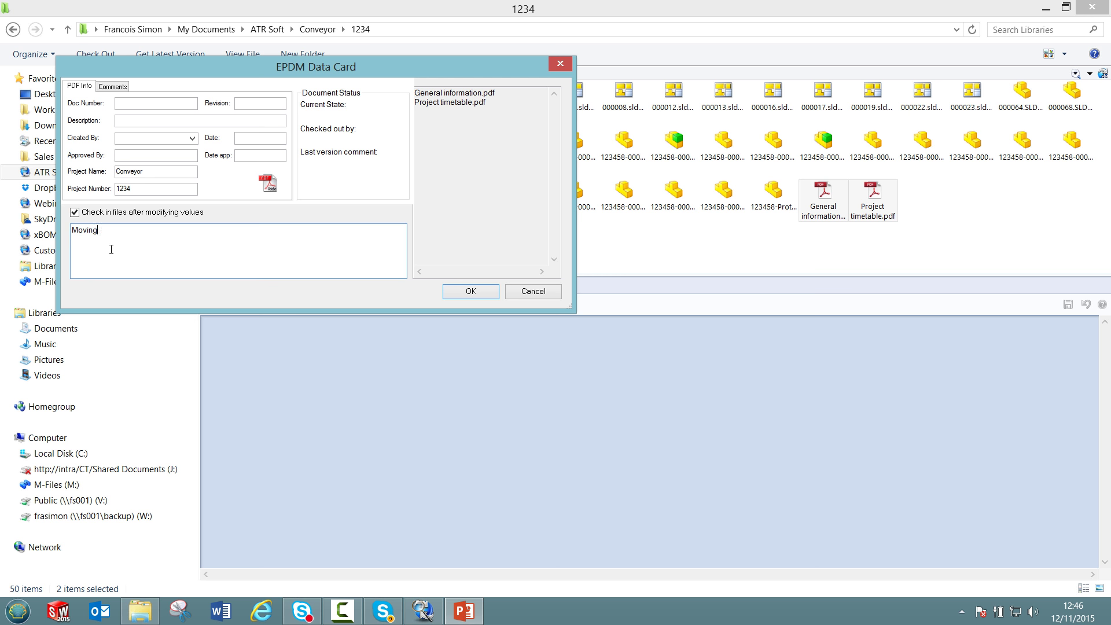
{"action": "type", "text": "files to the right folder"}
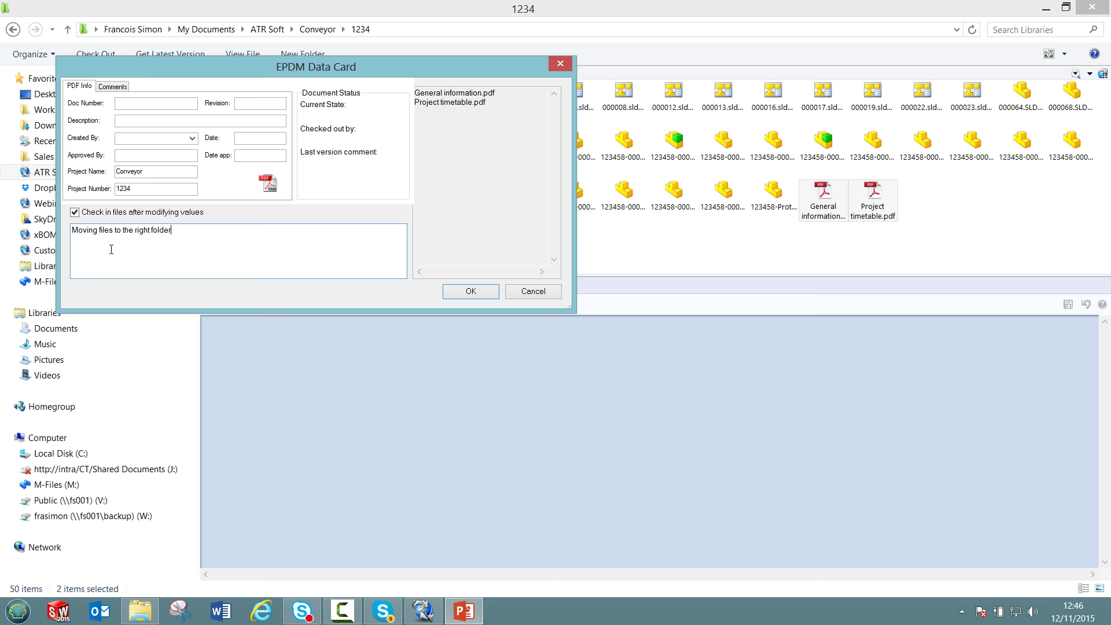
{"action": "left_click", "coordinate": [470, 292]}
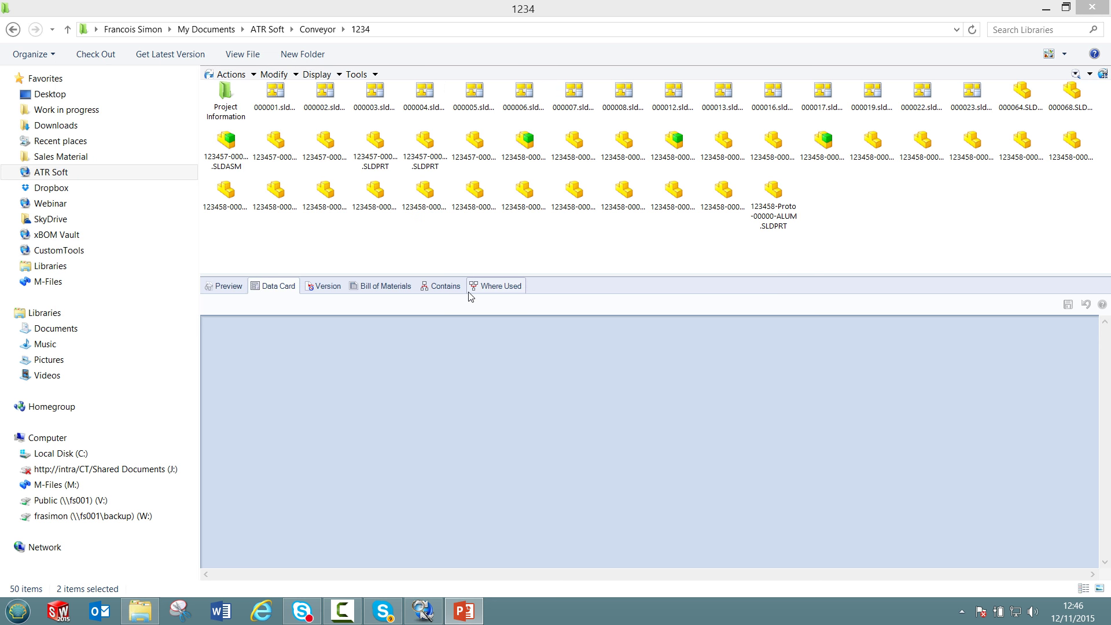
{"action": "mouse_move", "coordinate": [471, 296]}
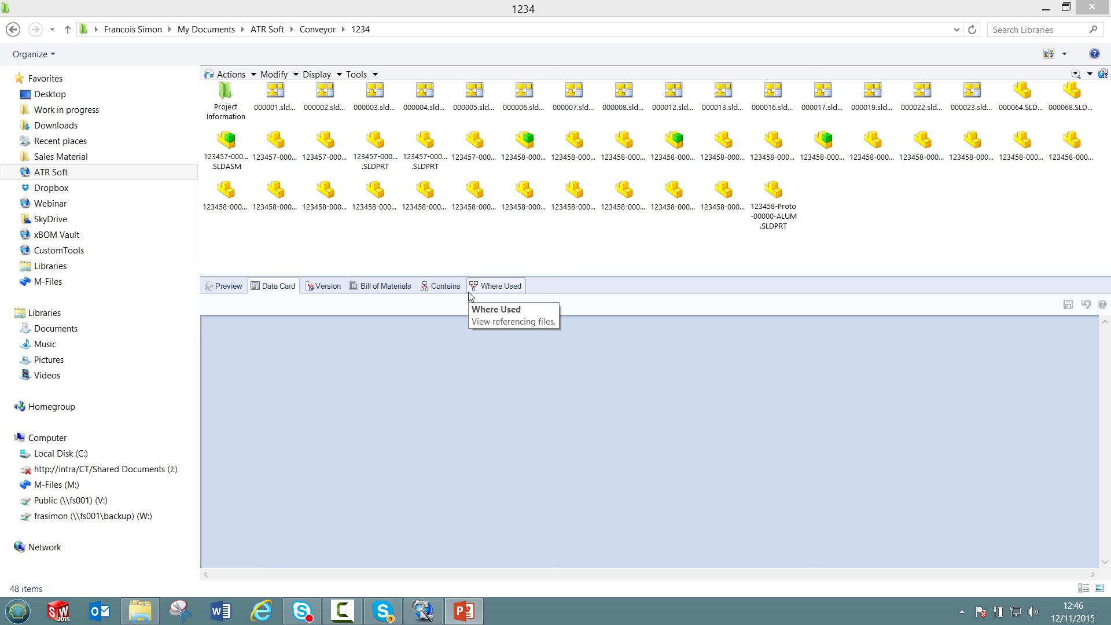
{"action": "left_click", "coordinate": [225, 141]}
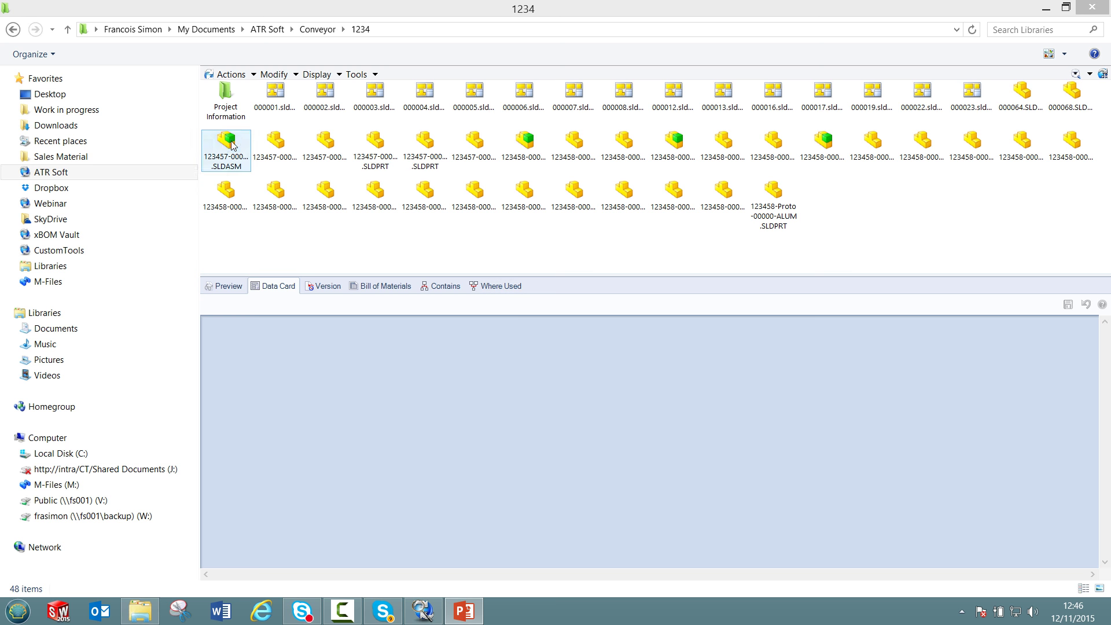
{"action": "left_click", "coordinate": [357, 74]}
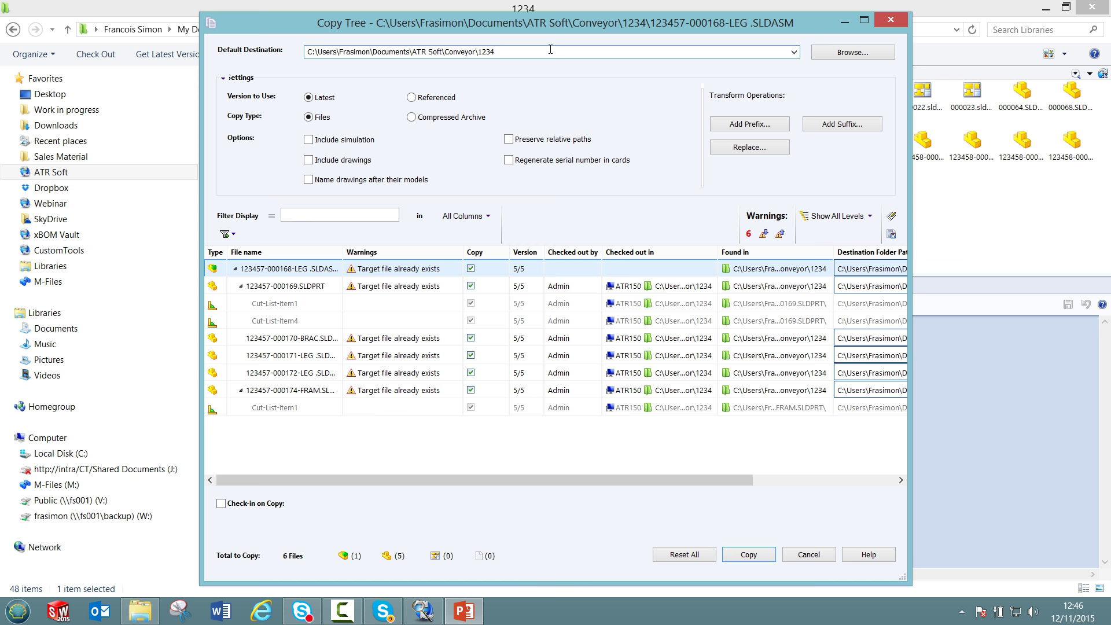
{"action": "type", "text": "\\Copy"}
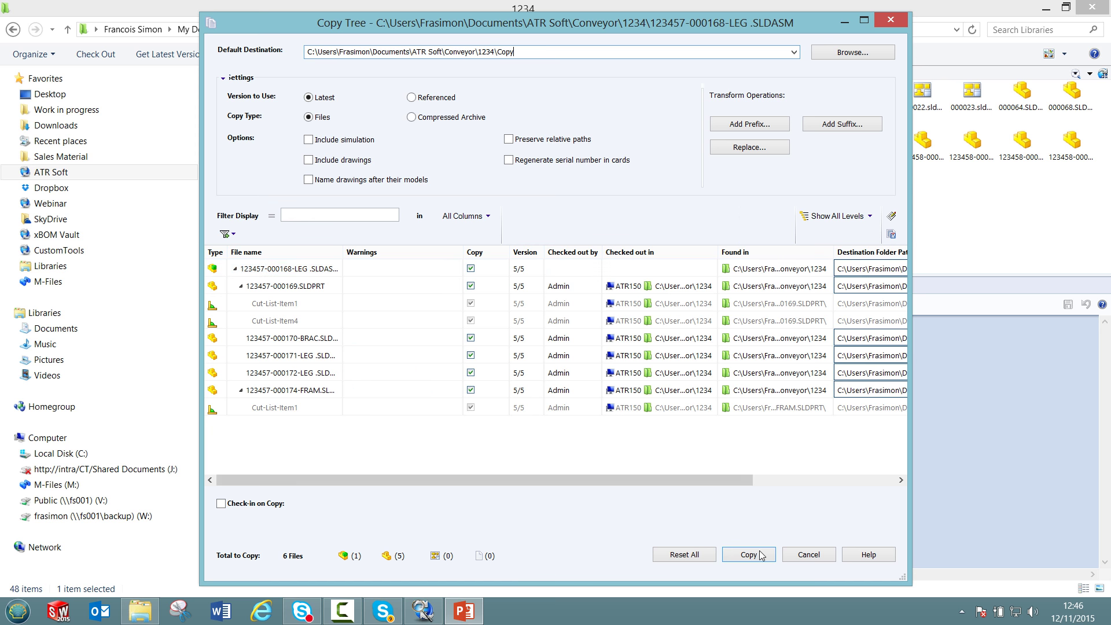
{"action": "left_click", "coordinate": [749, 554]}
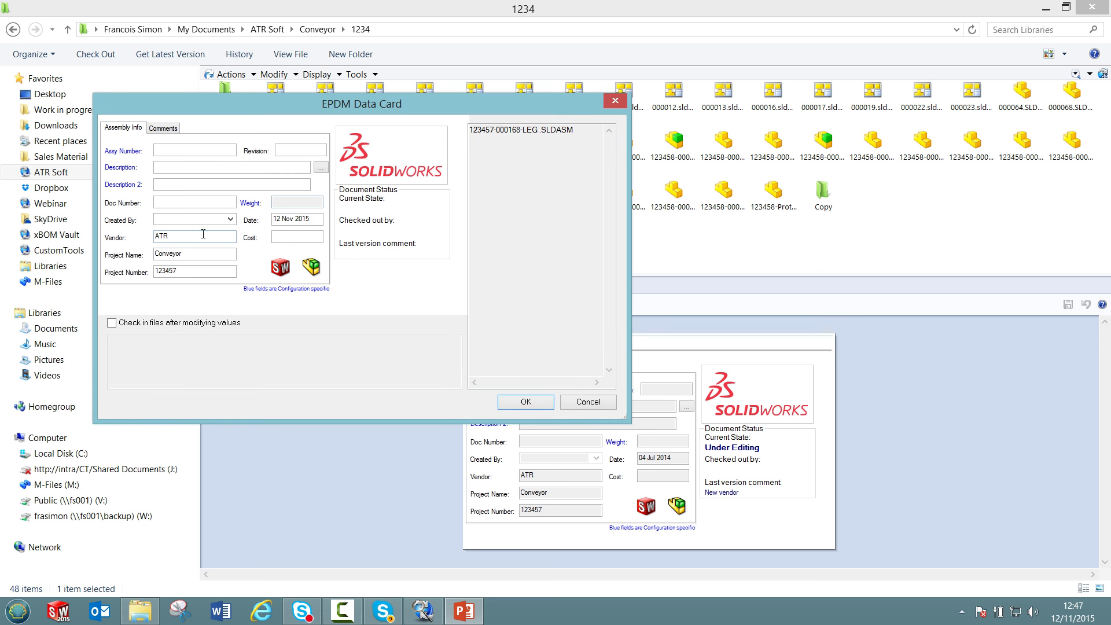
Set the copied assembly's project name to Conveyor - Copy and check it in.
{"action": "left_click", "coordinate": [194, 253]}
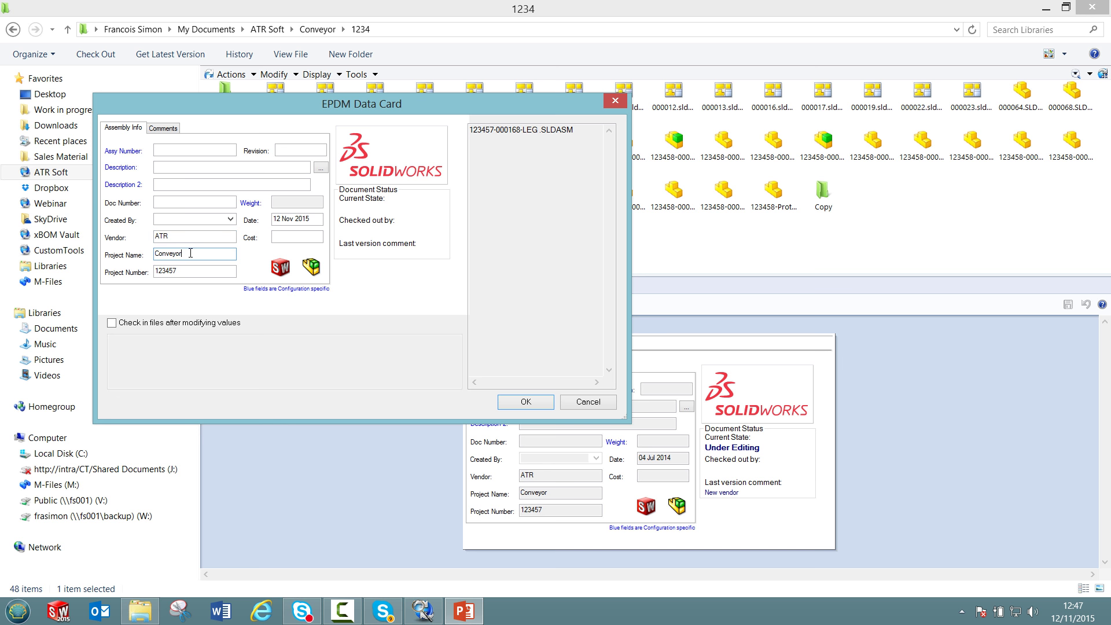
{"action": "type", "text": "-Copy"}
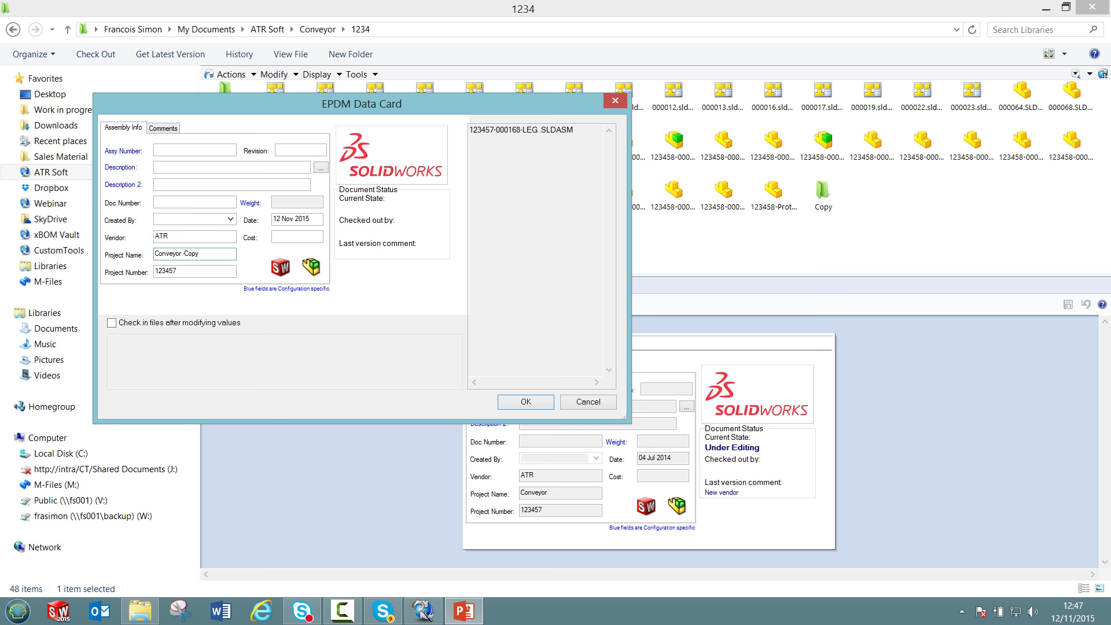
{"action": "left_click", "coordinate": [112, 323]}
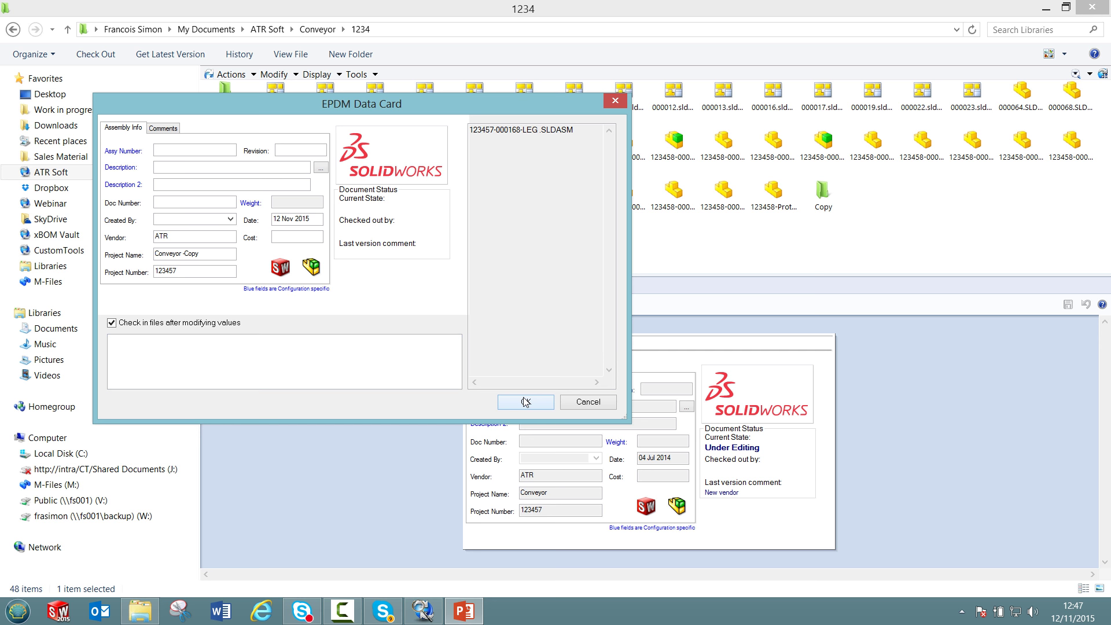
{"action": "left_click", "coordinate": [526, 401]}
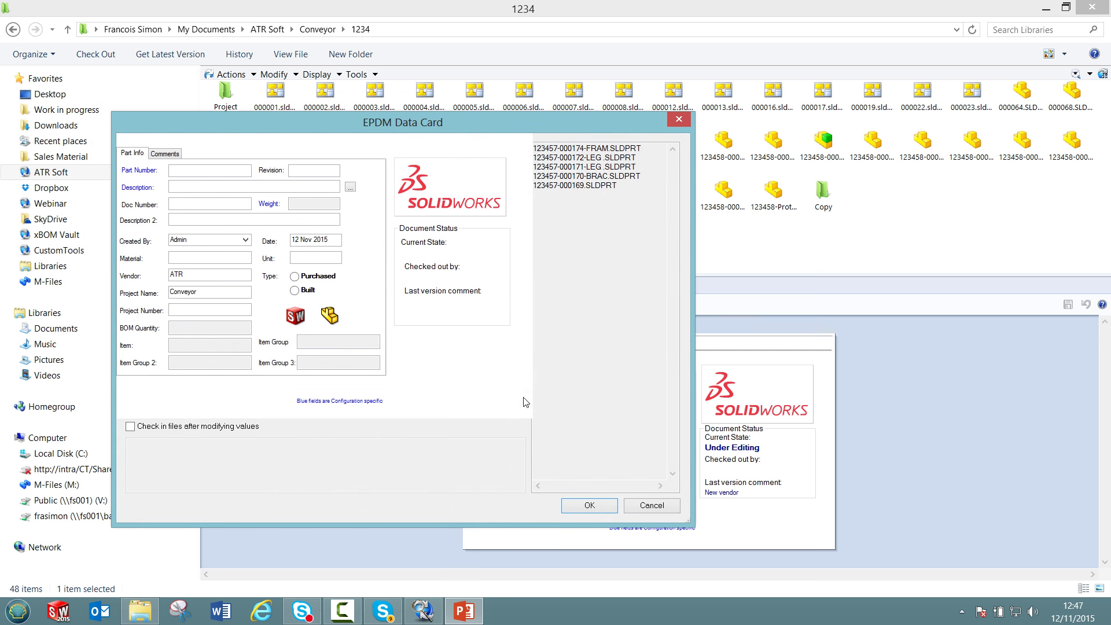
Set the five copied parts' project name to Conveyor - Copy and check them in.
{"action": "left_click", "coordinate": [209, 291]}
{"action": "type", "text": " - Copy"}
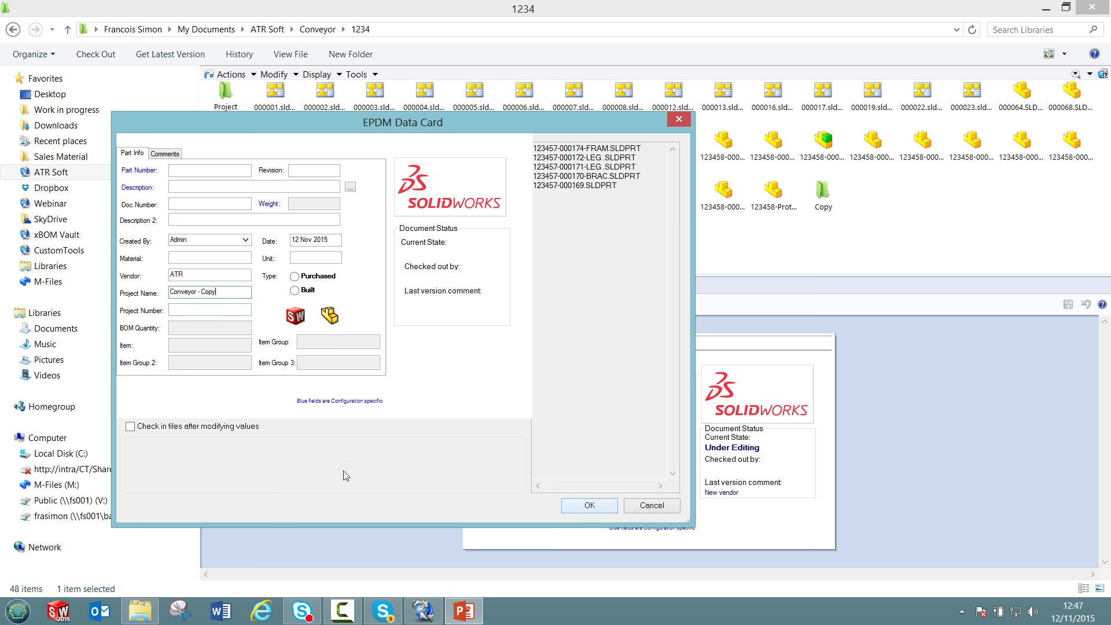
{"action": "left_click", "coordinate": [129, 426]}
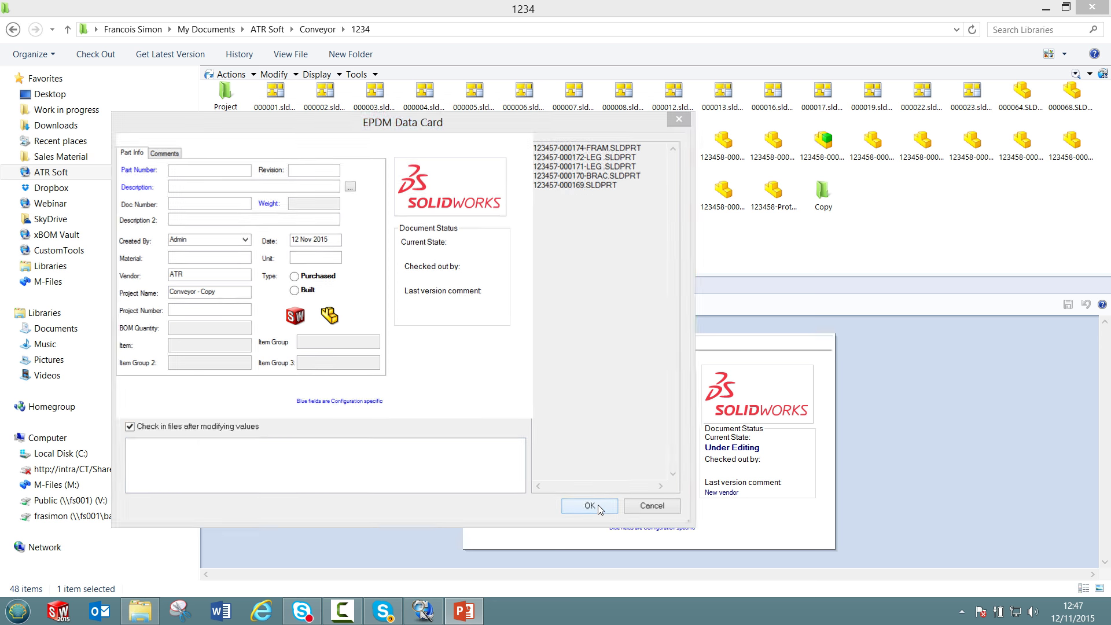
{"action": "left_click", "coordinate": [588, 506]}
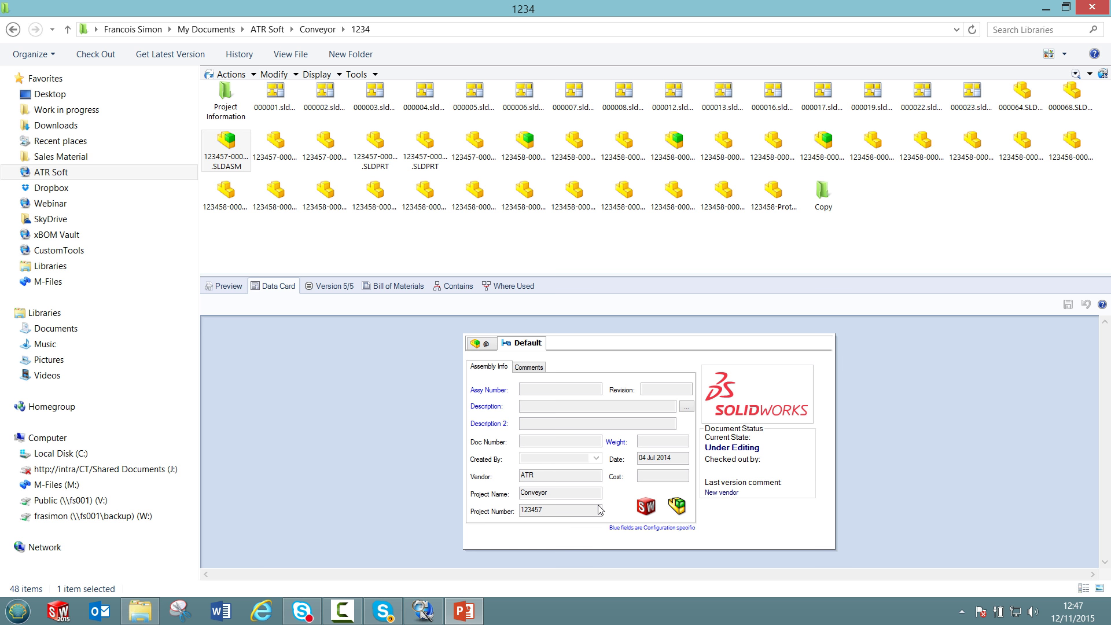
{"action": "mouse_move", "coordinate": [327, 88]}
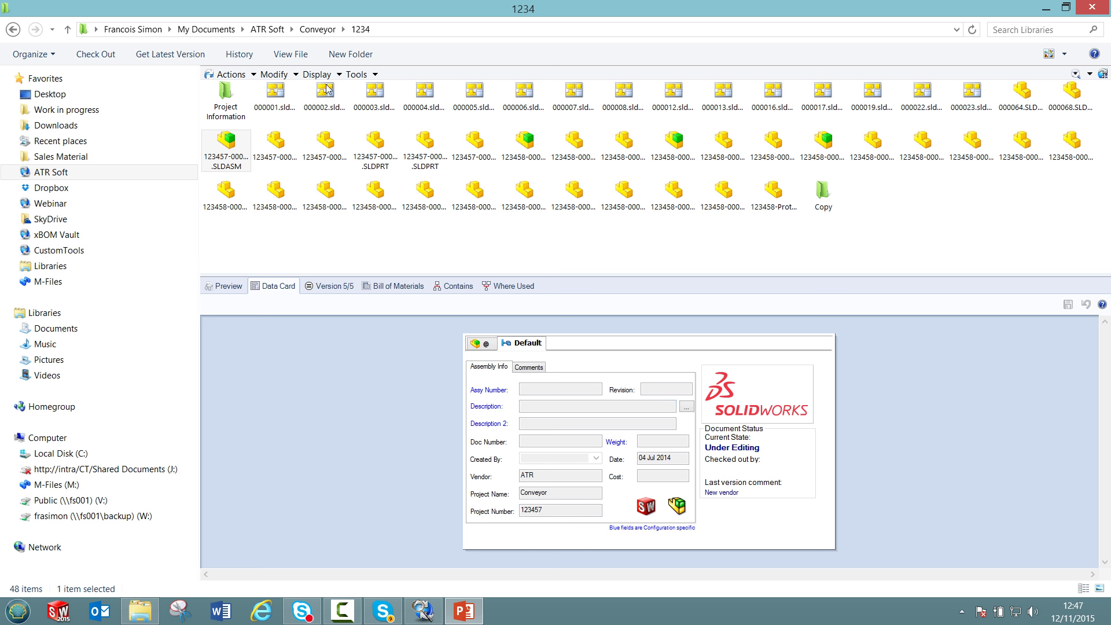
Select the files listed in the 1234 vault folder.
{"action": "left_click", "coordinate": [275, 92]}
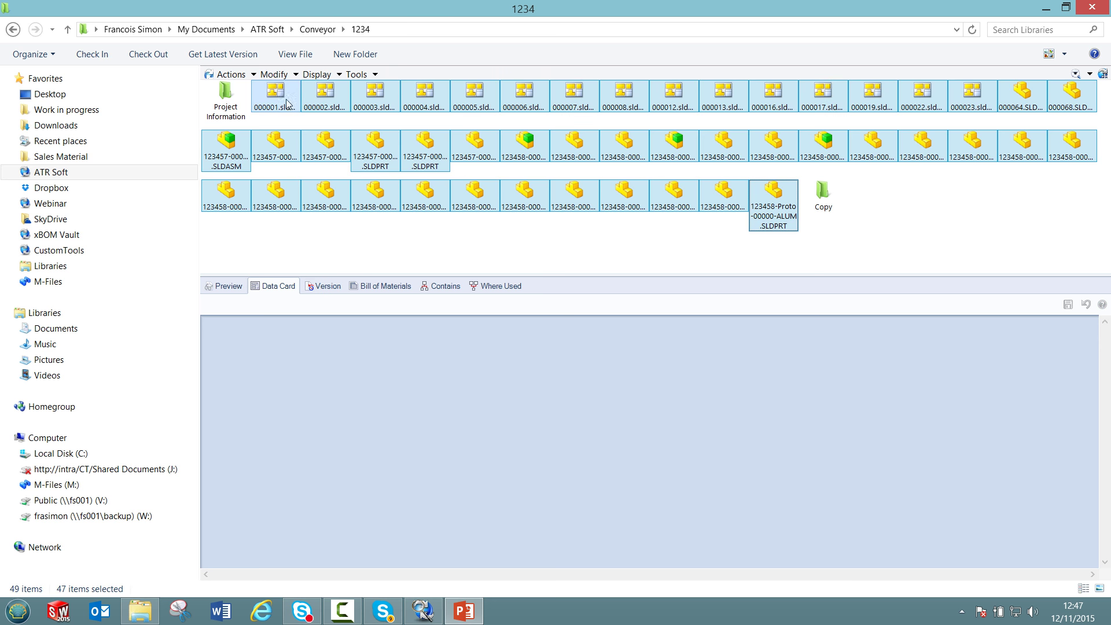
{"action": "right_click", "coordinate": [275, 95]}
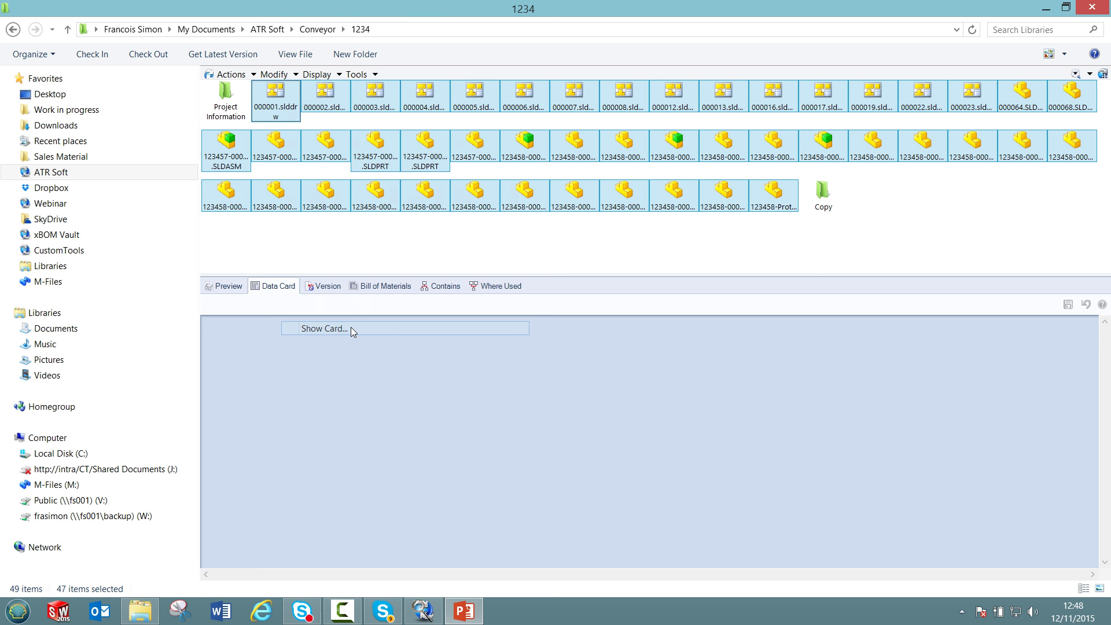
{"action": "left_click", "coordinate": [323, 329]}
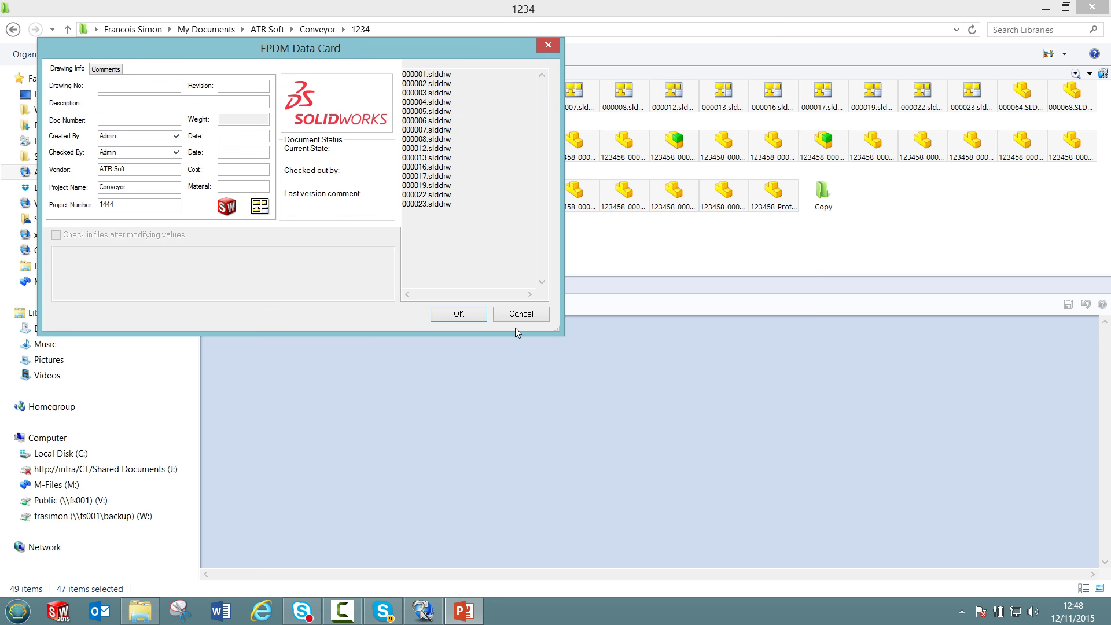
{"action": "left_click", "coordinate": [521, 314]}
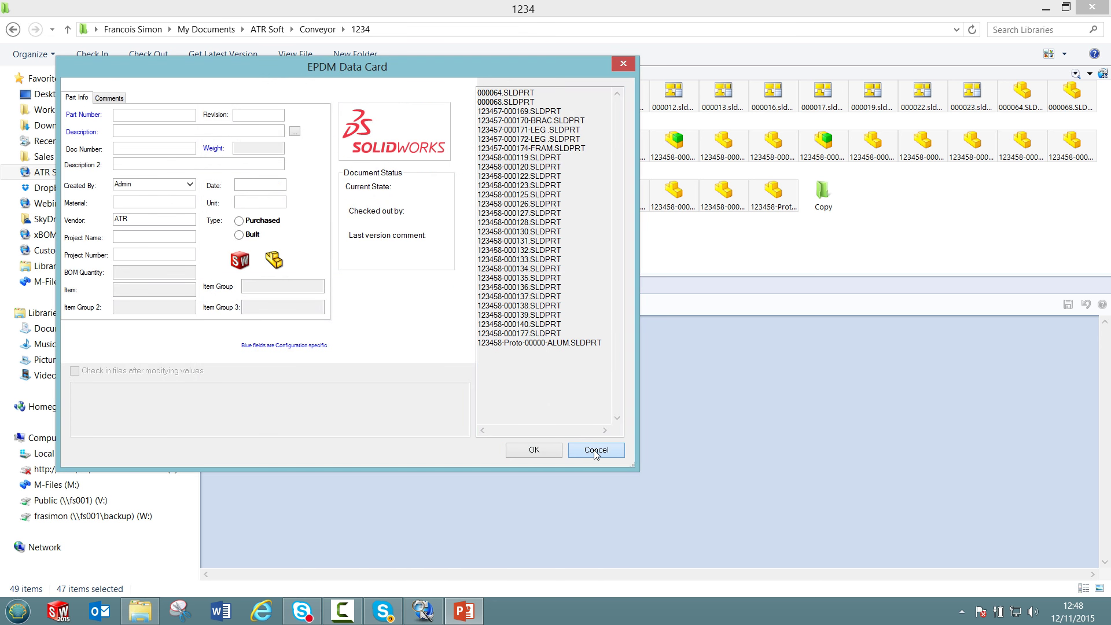
{"action": "left_click", "coordinate": [596, 449]}
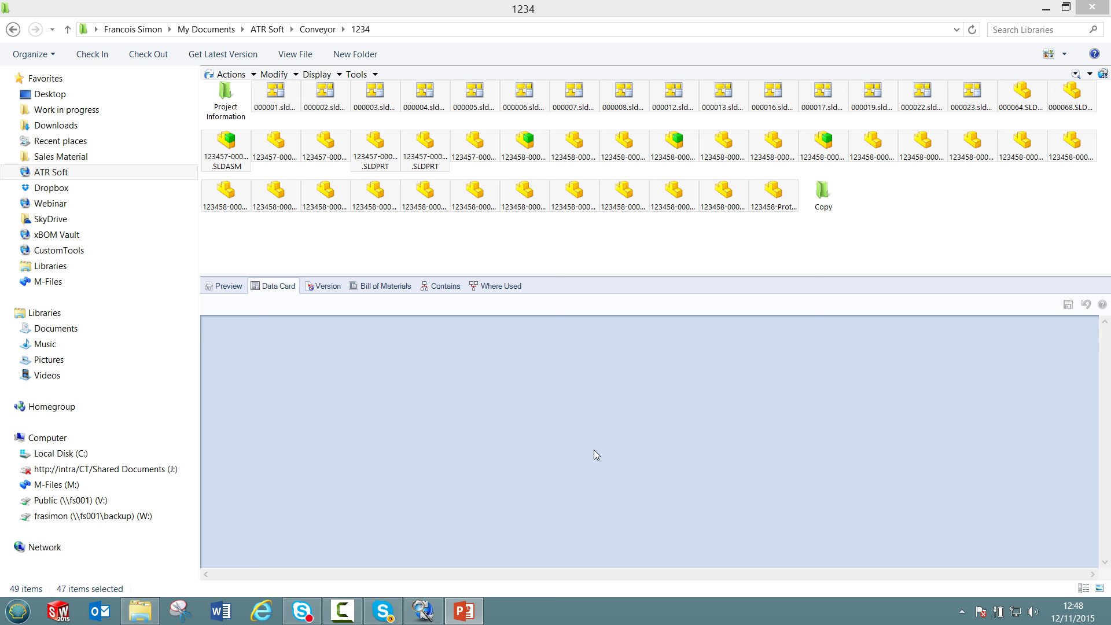
Run an EPDM search of the ATR Soft vault for files with vendor Customtools.
{"action": "left_click", "coordinate": [356, 74]}
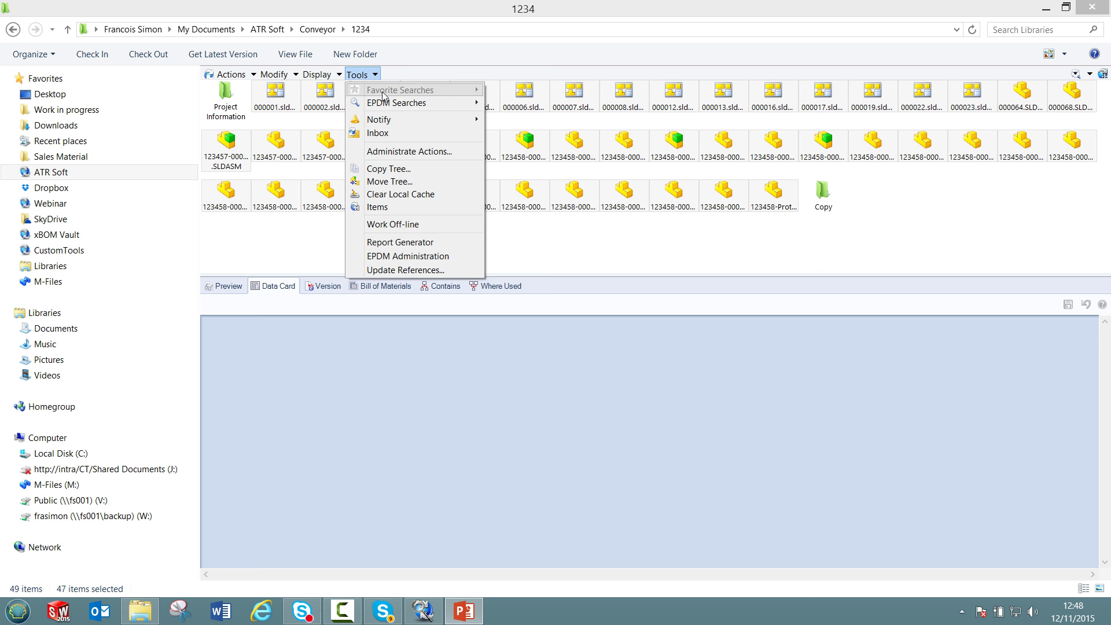
{"action": "left_click", "coordinate": [523, 95]}
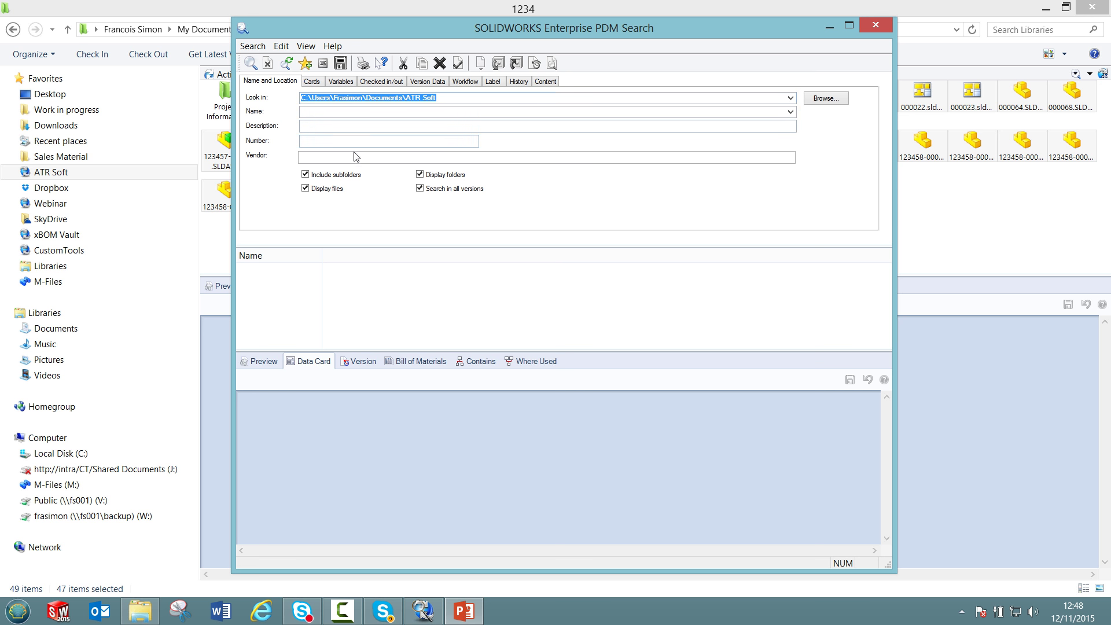
{"action": "type", "text": "Customtools"}
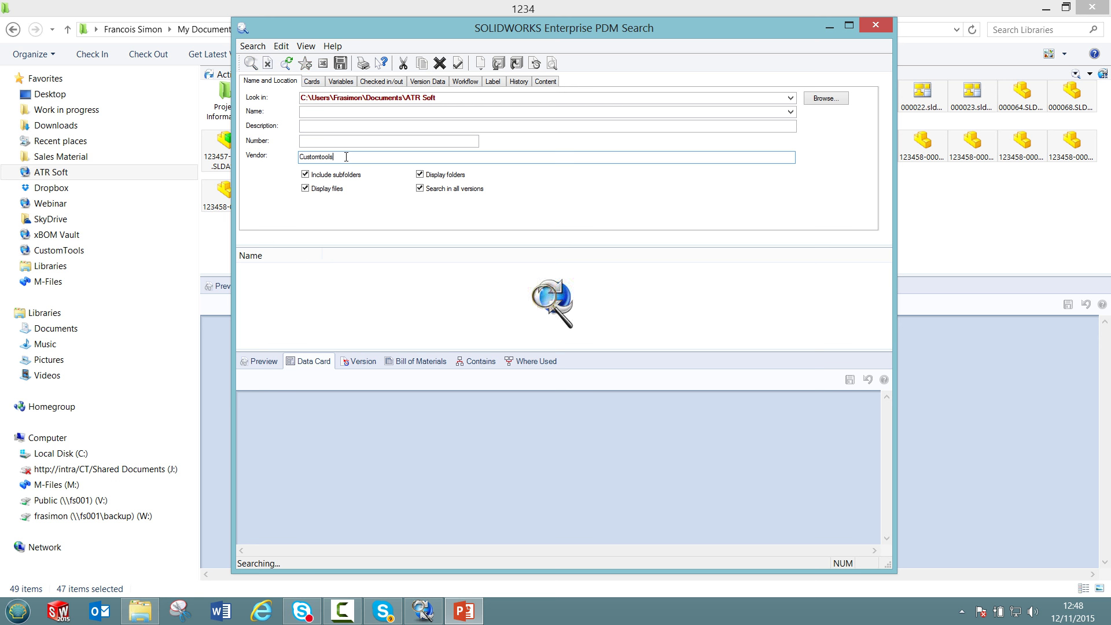
{"action": "left_click", "coordinate": [245, 62]}
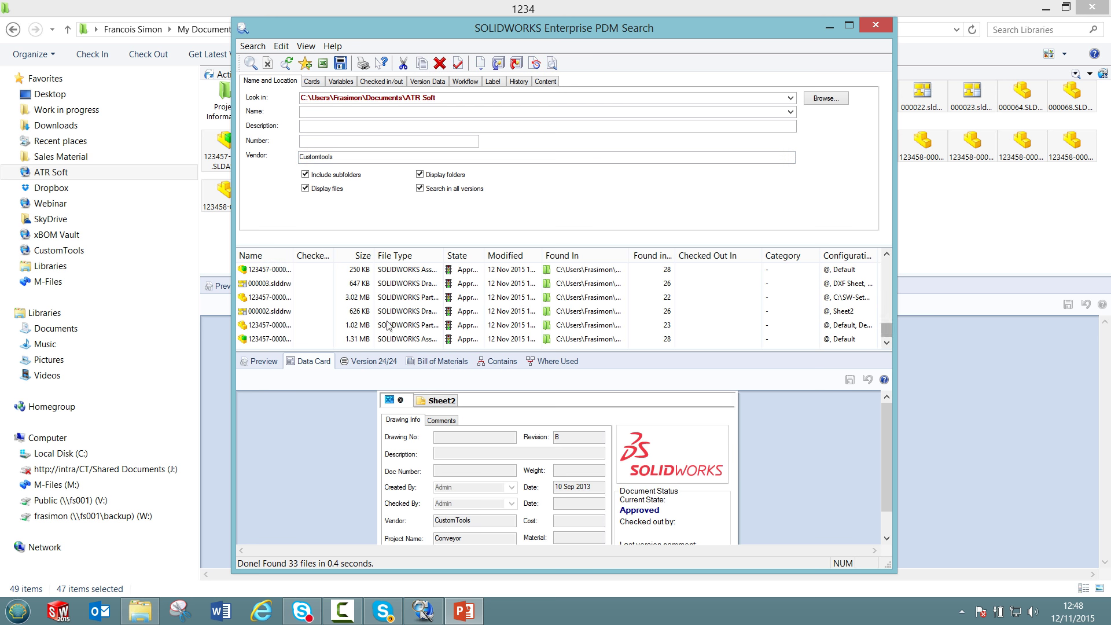
Select the 33 found files and bring up their actions for Show Card.
{"action": "left_click", "coordinate": [275, 296]}
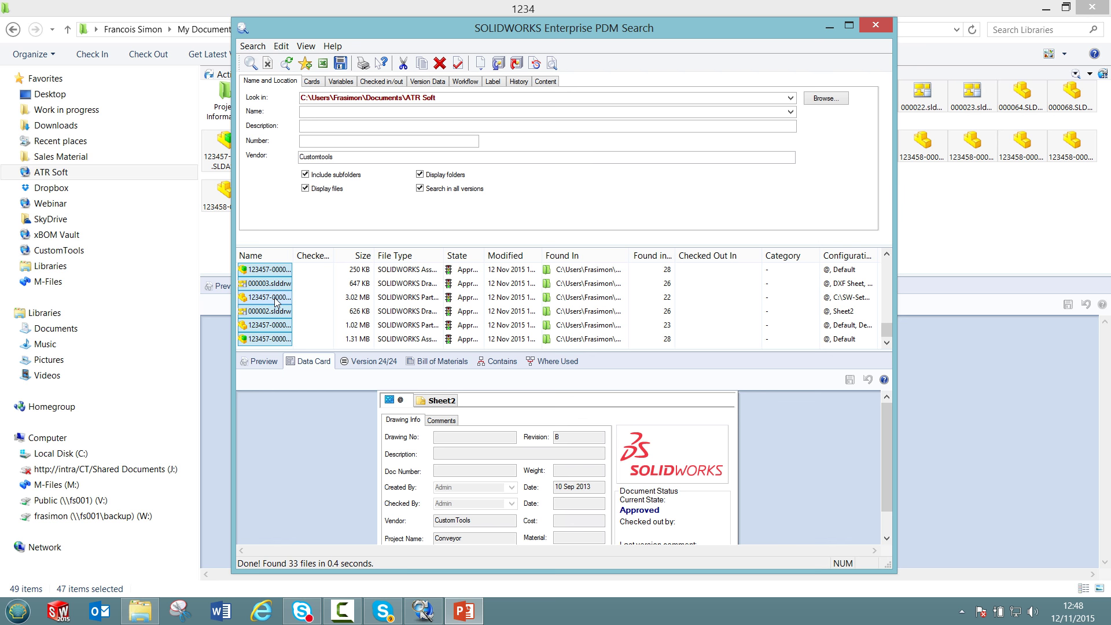
{"action": "right_click", "coordinate": [273, 298]}
{"action": "type", "text": "A"}
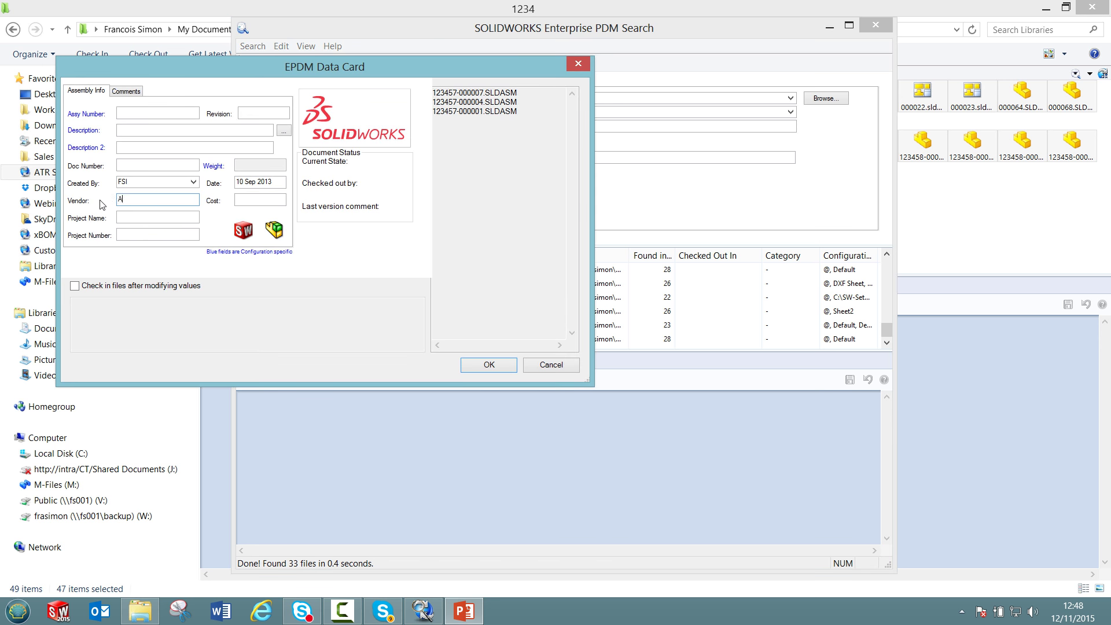
Change the vendor of the found assemblies and drawings to ATR SOFT and apply each card.
{"action": "type", "text": "TR SOFT"}
{"action": "left_click", "coordinate": [247, 324]}
{"action": "type", "text": "New vendor"}
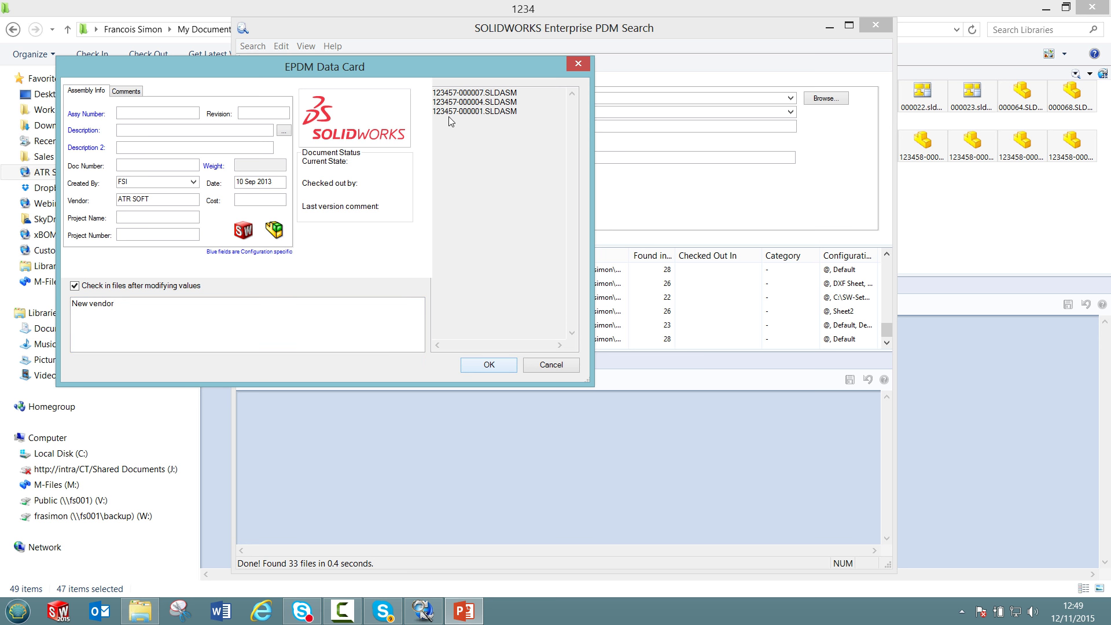
{"action": "left_click", "coordinate": [488, 364]}
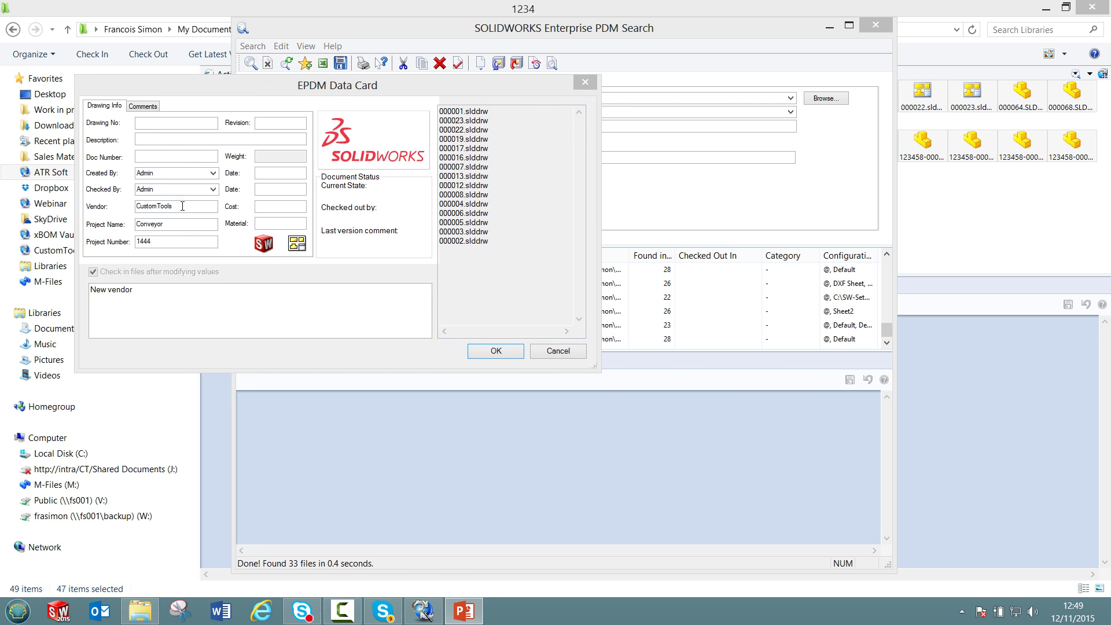
{"action": "type", "text": "ATR SOFT"}
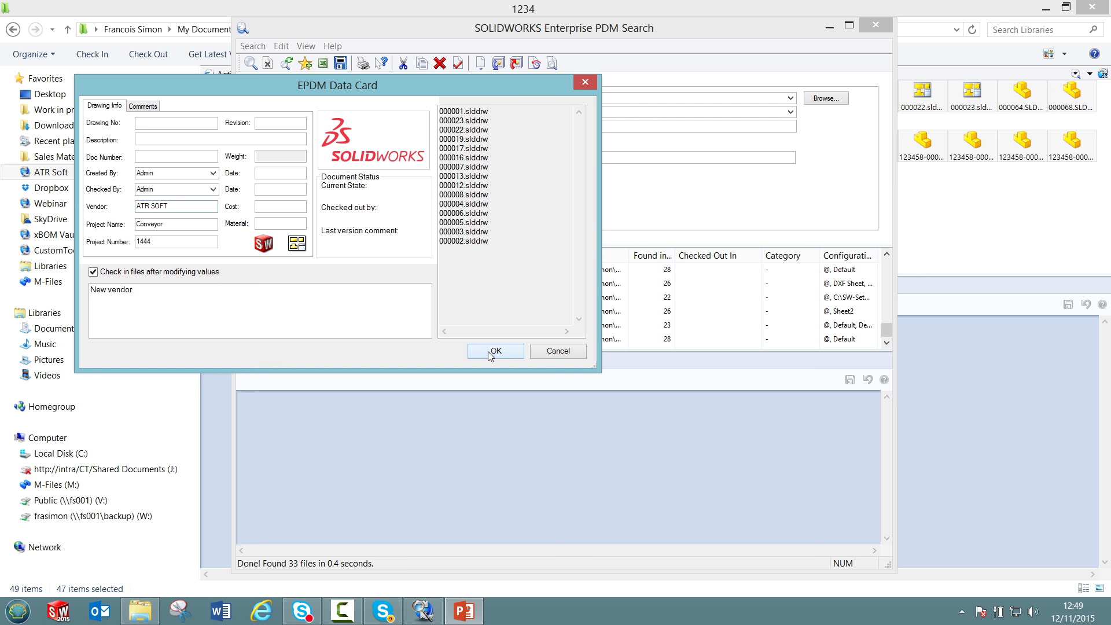
{"action": "left_click", "coordinate": [495, 351]}
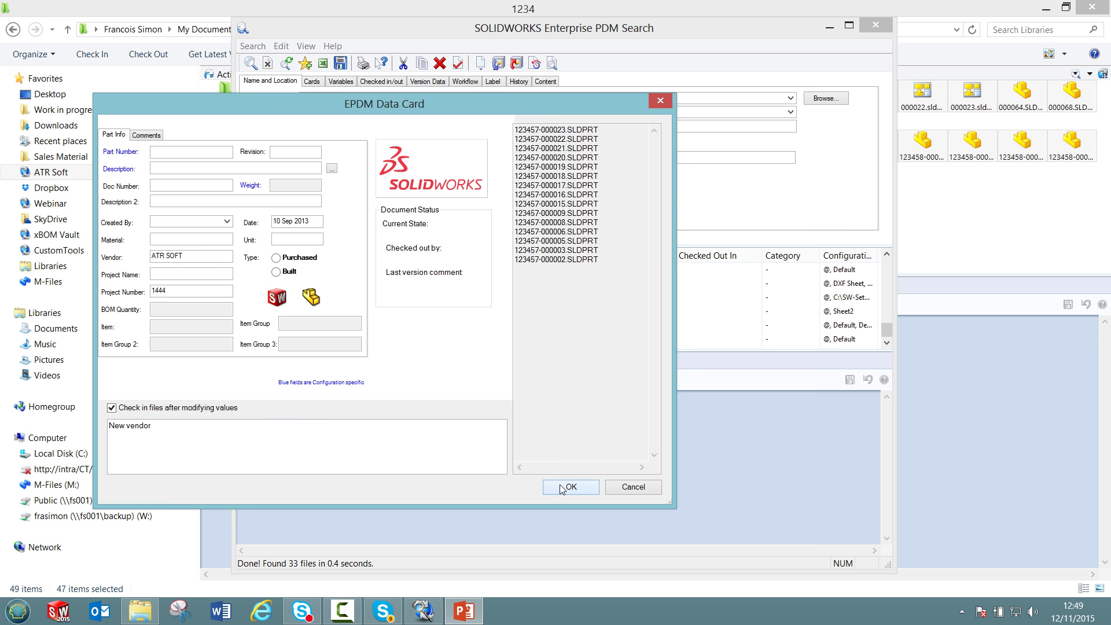
Apply vendor ATR SOFT to the found parts and check them in with comment 'New vendor'.
{"action": "left_click", "coordinate": [570, 487]}
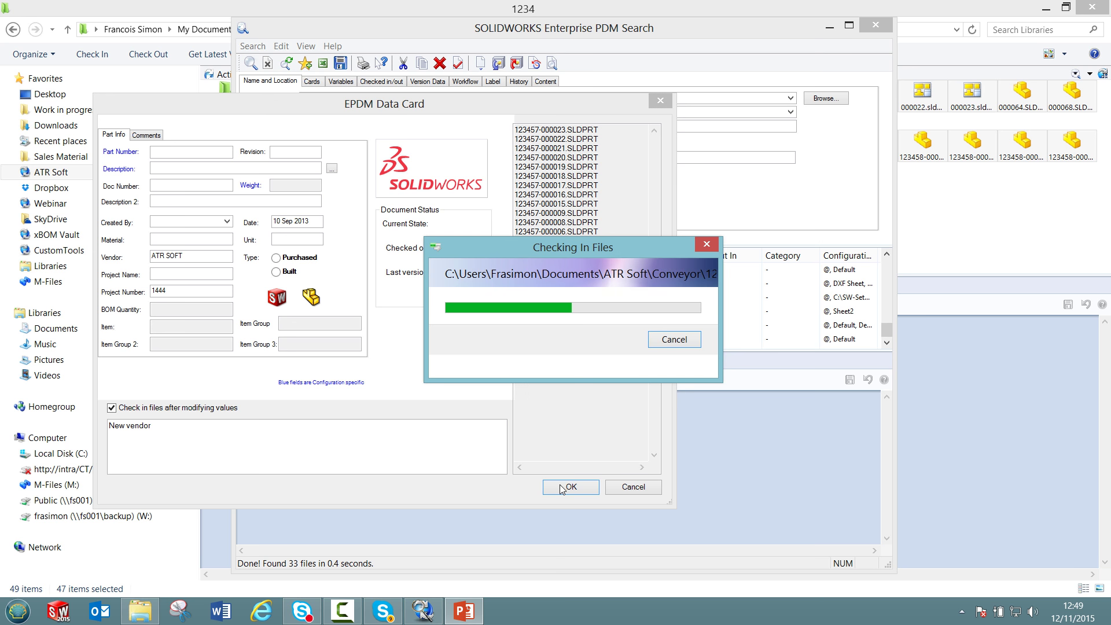
{"action": "left_click", "coordinate": [569, 486]}
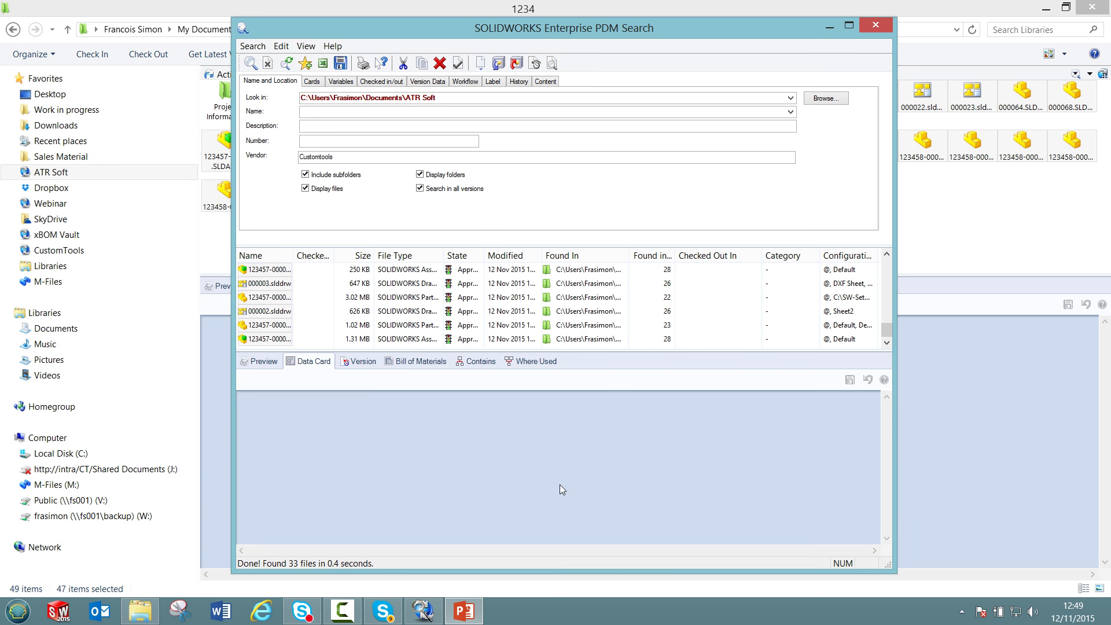